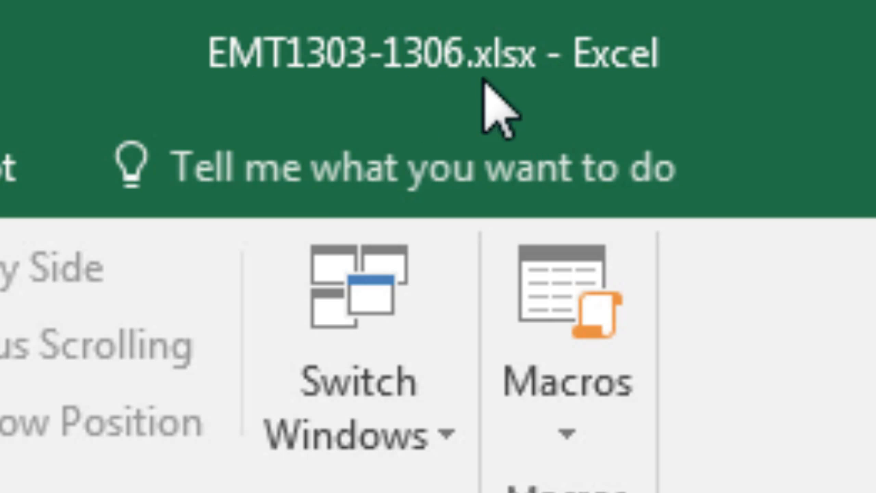
{"action": "mouse_move", "coordinate": [609, 144]}
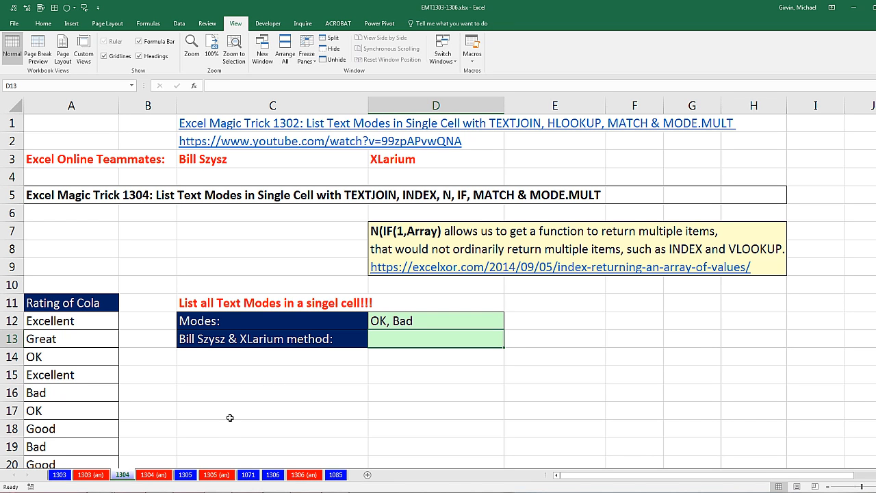
{"action": "mouse_move", "coordinate": [250, 256]}
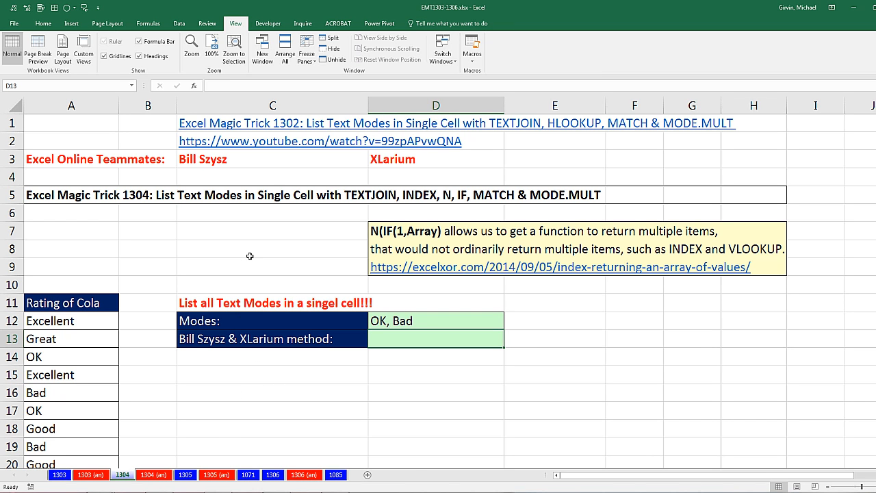
{"action": "mouse_move", "coordinate": [285, 136]}
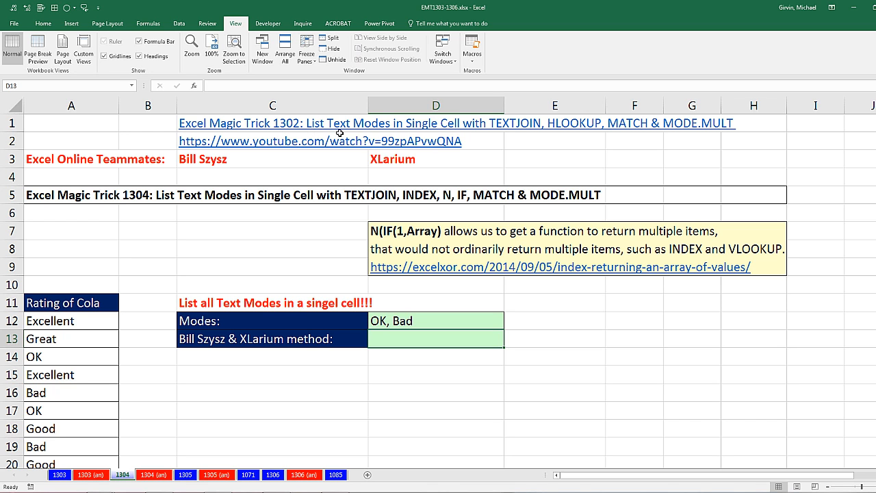
{"action": "mouse_move", "coordinate": [479, 135]}
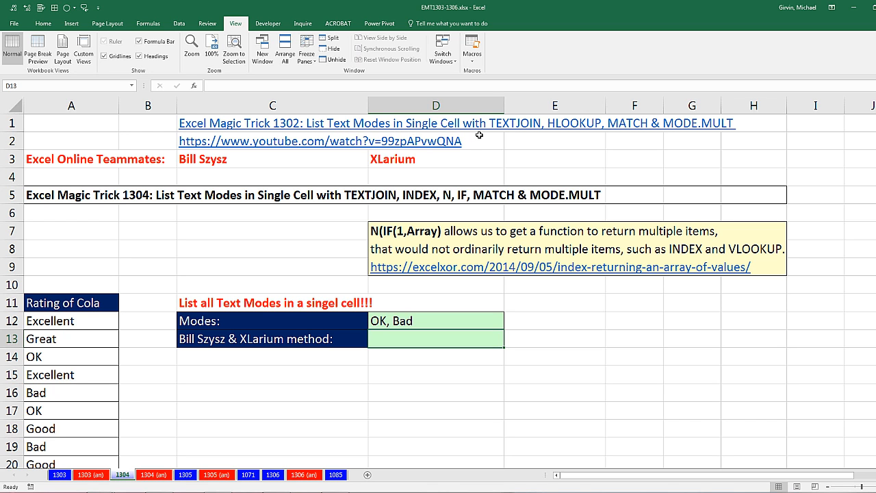
{"action": "mouse_move", "coordinate": [491, 302]}
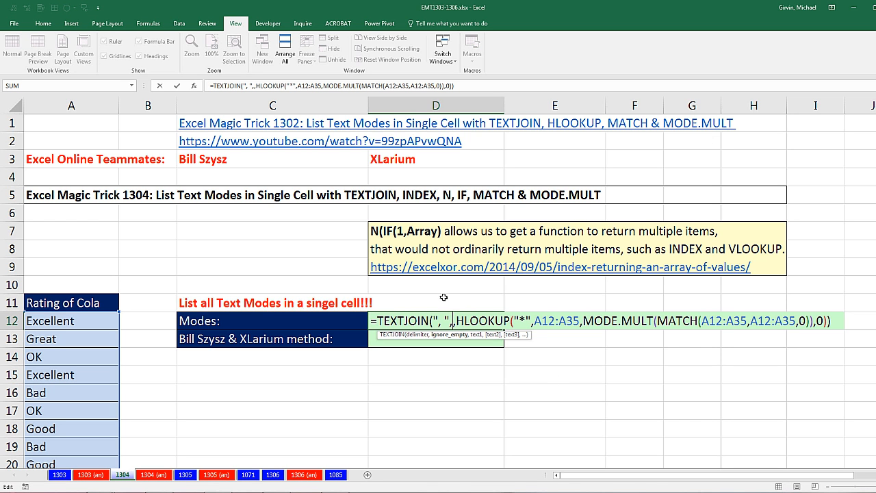
{"action": "mouse_move", "coordinate": [448, 293]}
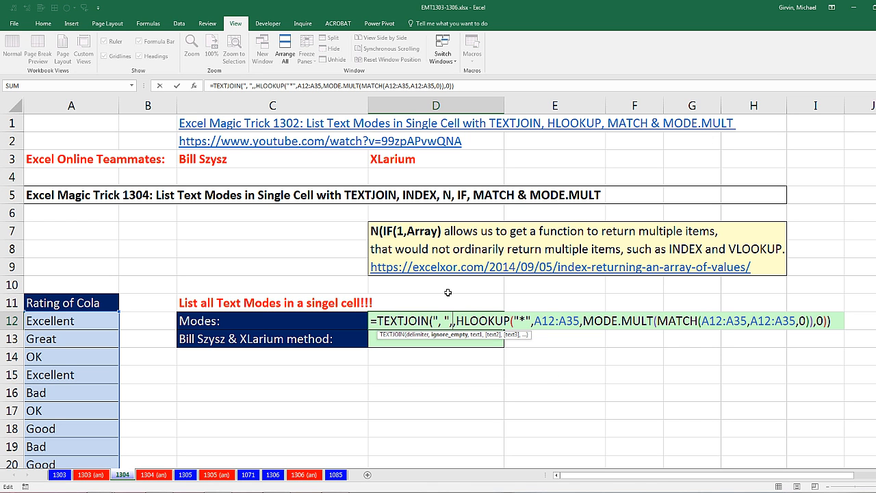
{"action": "mouse_move", "coordinate": [427, 293]}
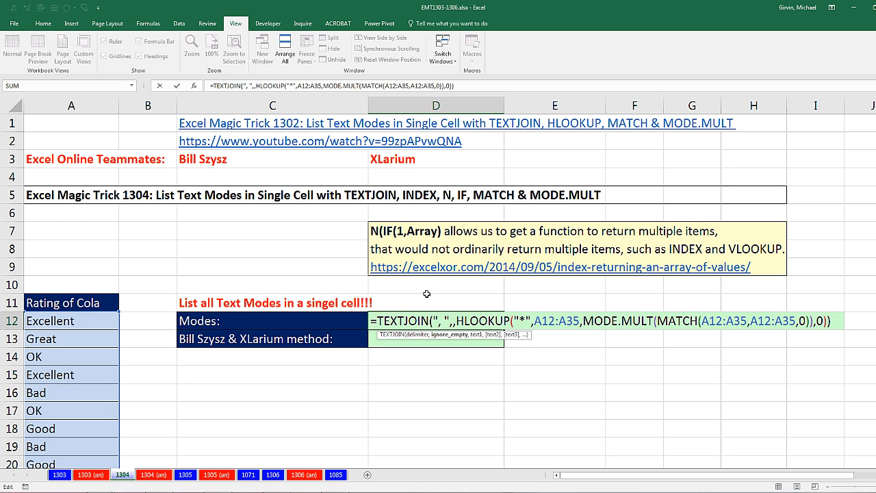
{"action": "mouse_move", "coordinate": [577, 280]}
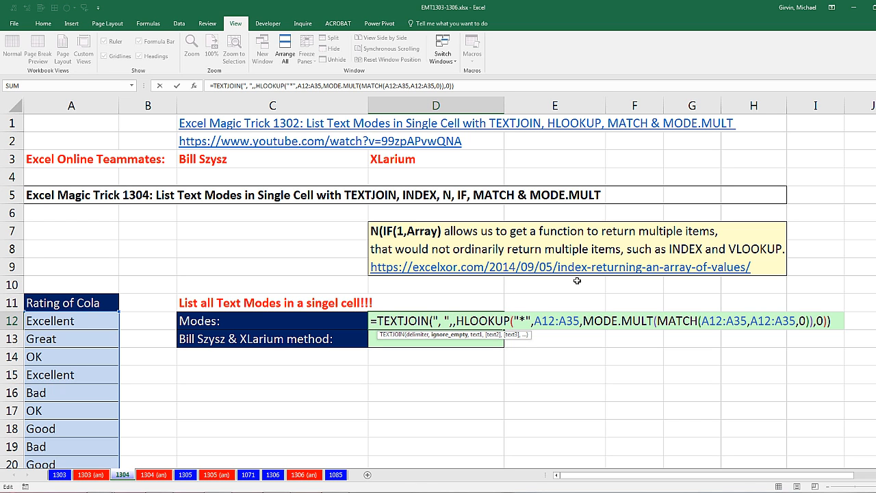
{"action": "mouse_move", "coordinate": [691, 307]}
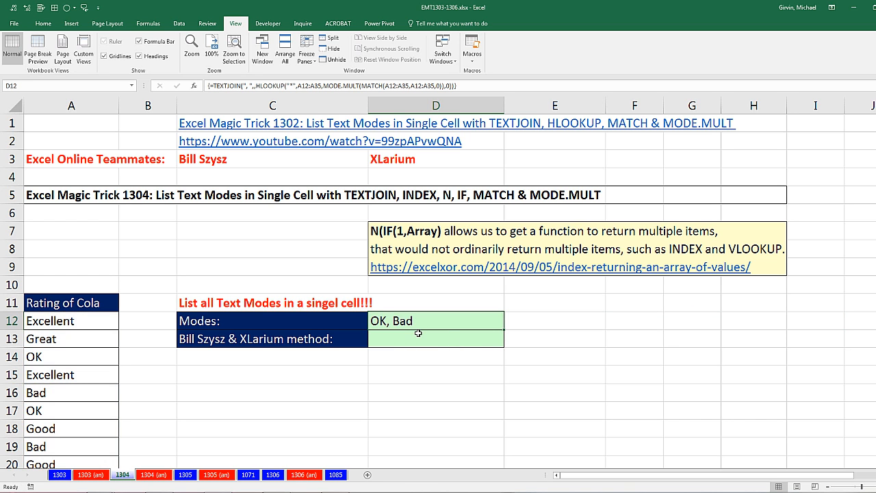
{"action": "mouse_move", "coordinate": [91, 340]}
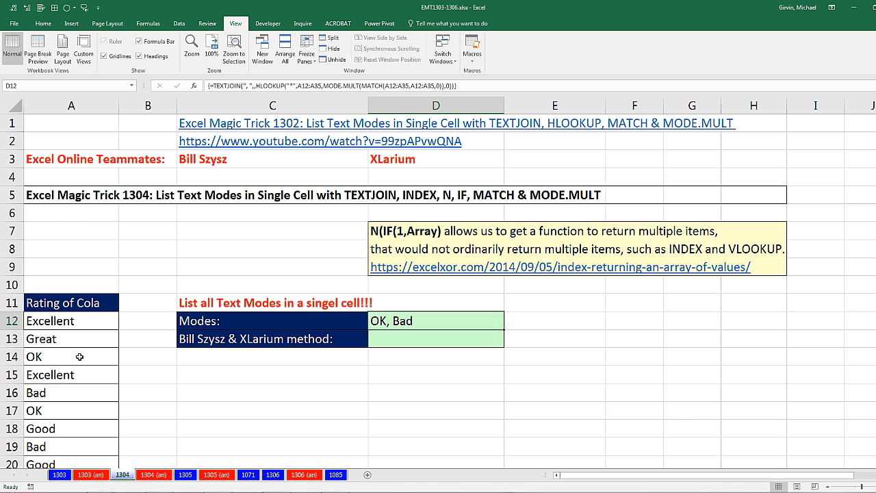
{"action": "mouse_move", "coordinate": [382, 286]}
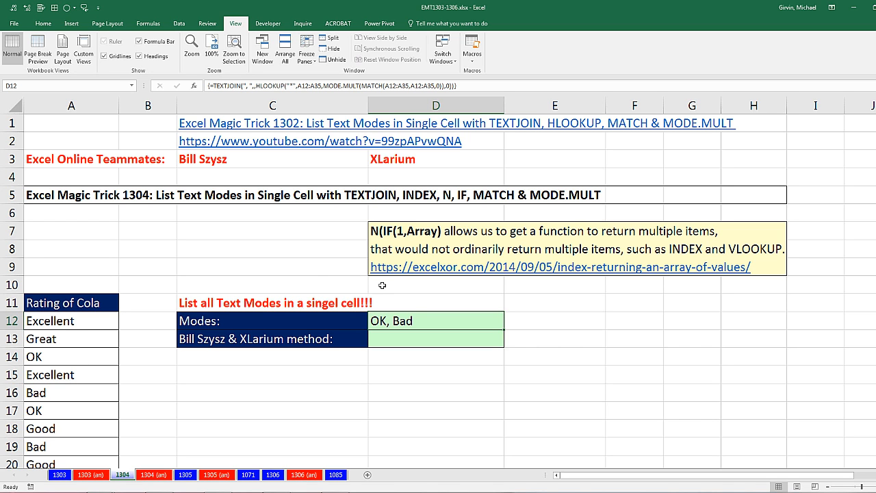
{"action": "mouse_move", "coordinate": [408, 323]}
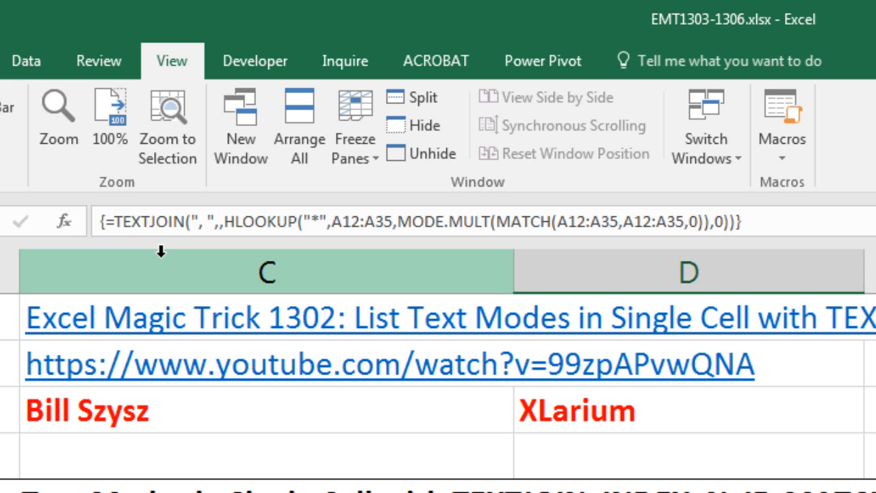
{"action": "mouse_move", "coordinate": [539, 269]}
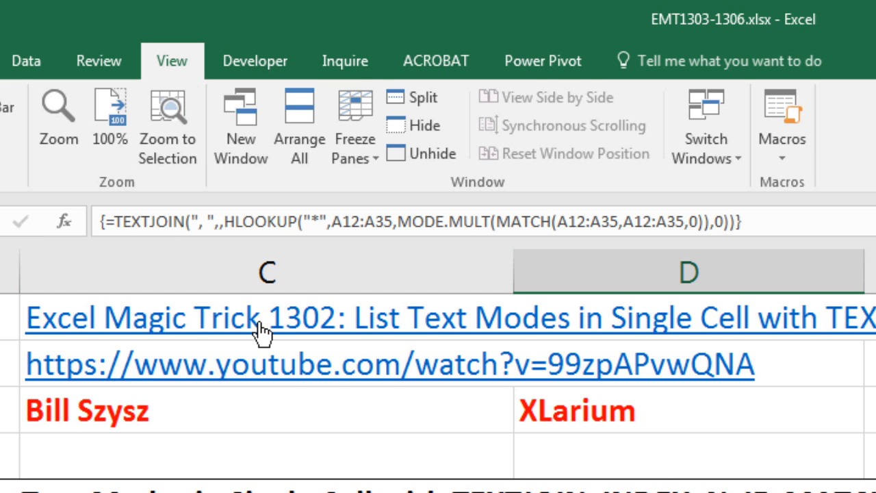
{"action": "mouse_move", "coordinate": [841, 233]}
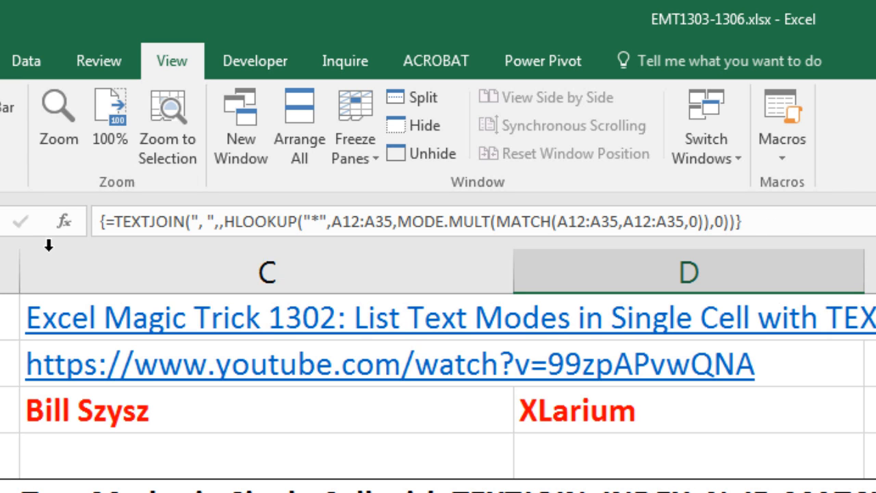
- Enter a TEXTJOIN/HLOOKUP/MODE.MULT(MATCH) draft in D13 and copy it
{"action": "left_click", "coordinate": [265, 271]}
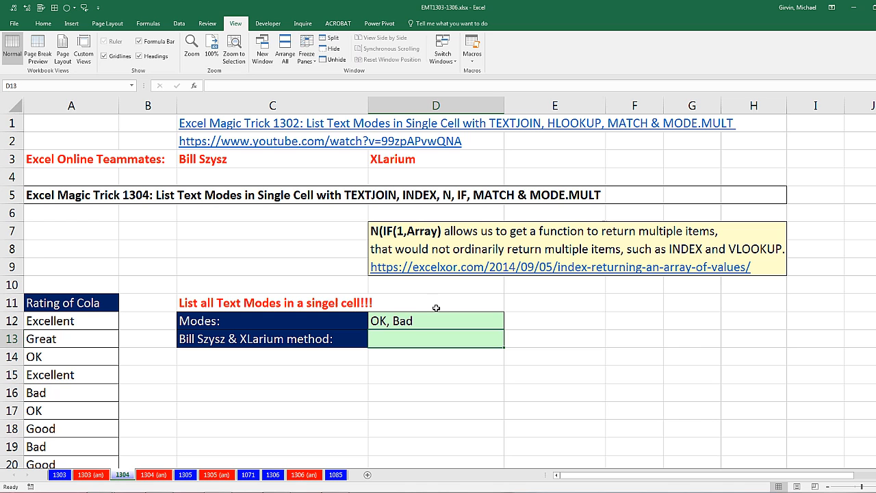
{"action": "mouse_move", "coordinate": [491, 304]}
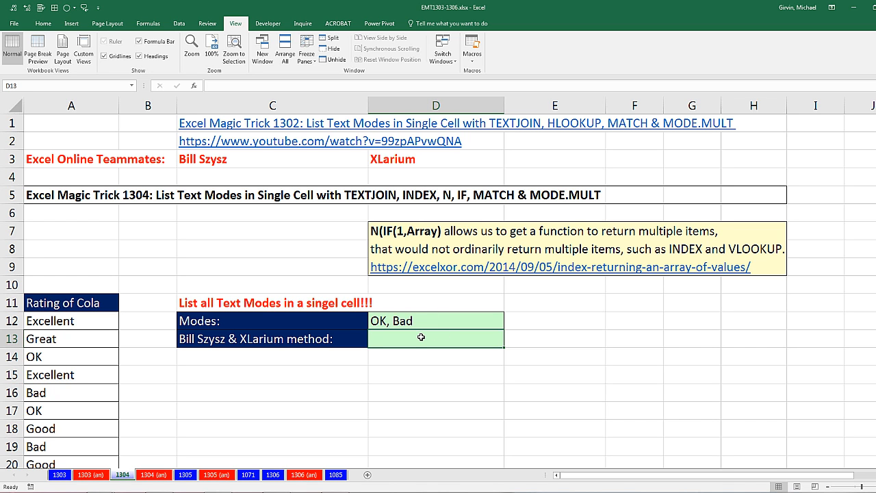
{"action": "mouse_move", "coordinate": [334, 259]}
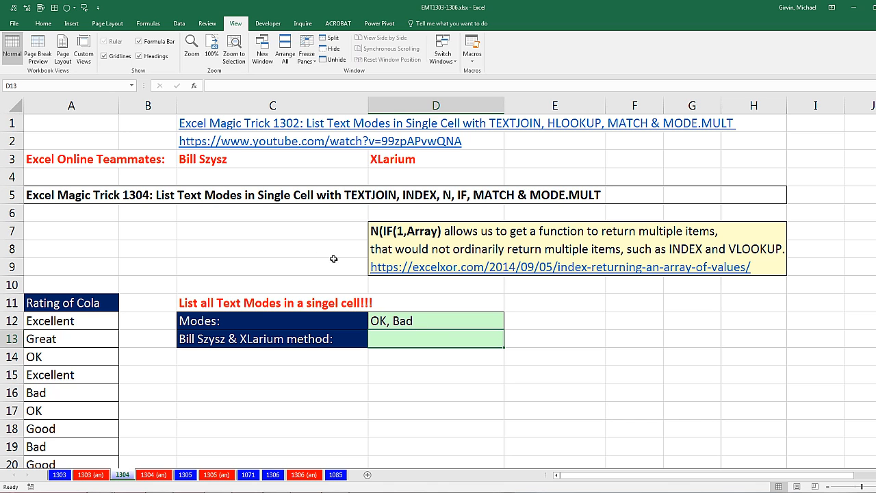
{"action": "mouse_move", "coordinate": [318, 228]}
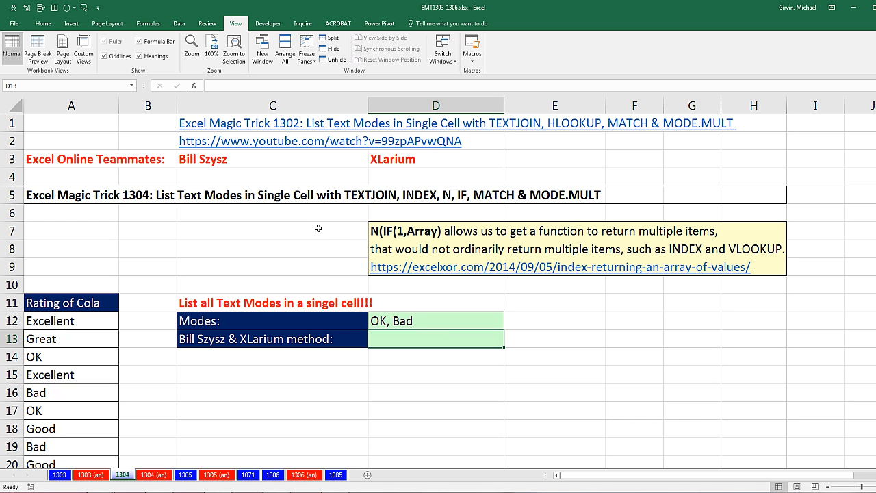
{"action": "mouse_move", "coordinate": [364, 227]}
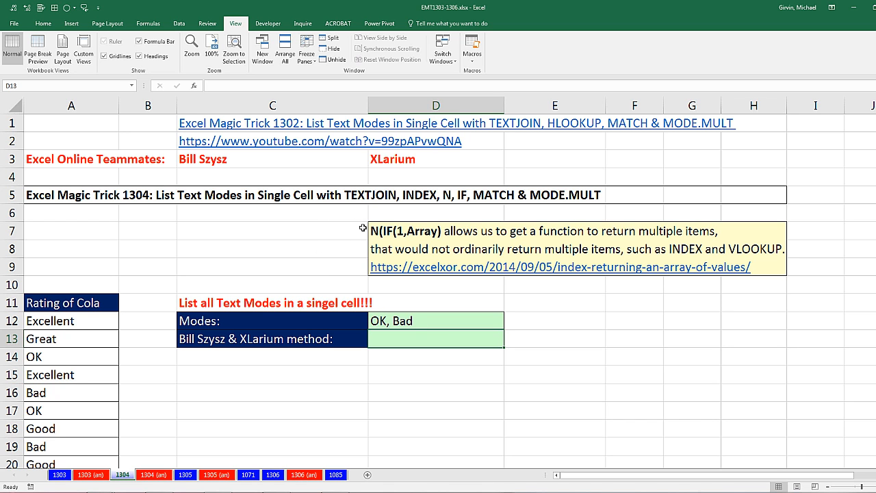
{"action": "mouse_move", "coordinate": [369, 224]}
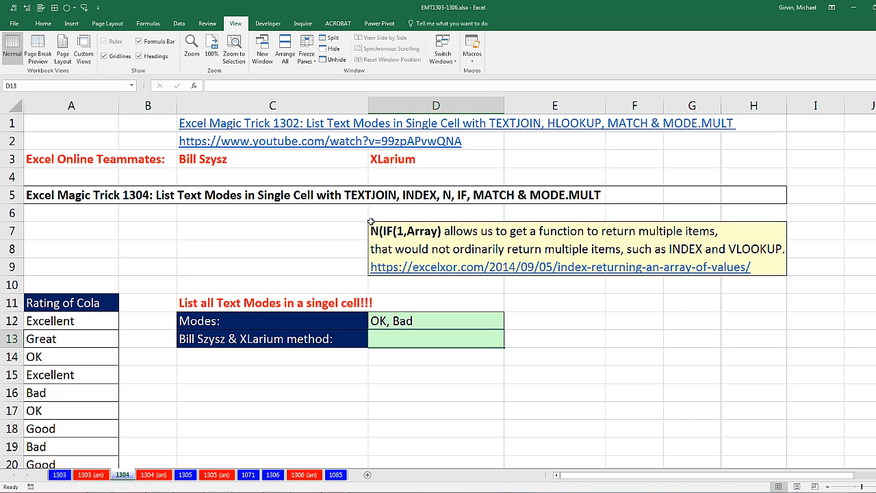
{"action": "mouse_move", "coordinate": [397, 212]}
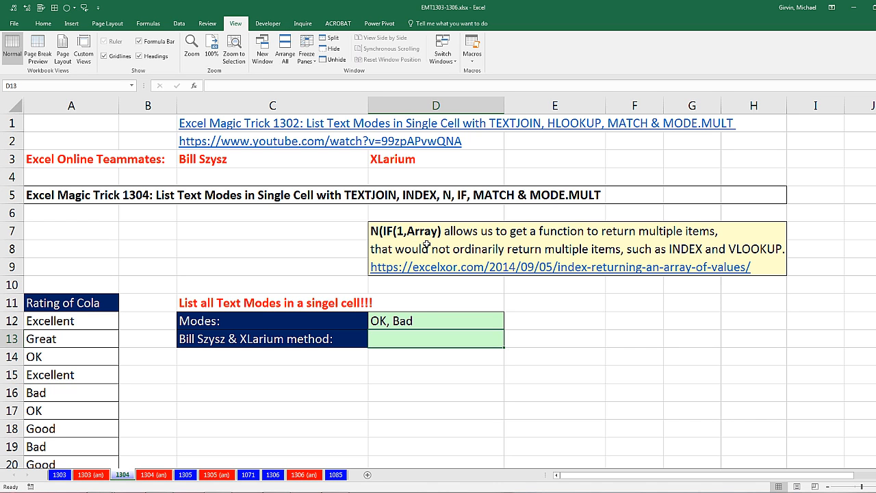
{"action": "type", "text": "=TEXTJOIN(\", \",,HLOOKUP(\"*\",A12:A35,MODE.MULT(MATCH(A12:A35,A12:A35,0)),0))"}
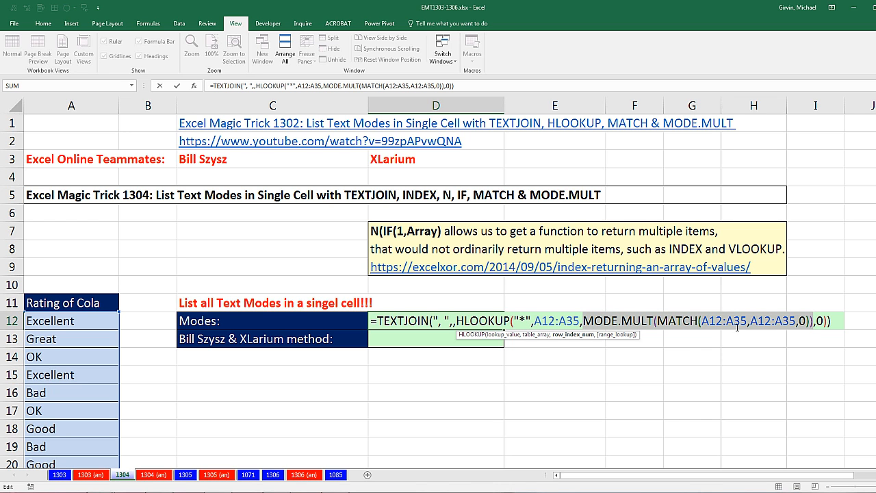
{"action": "key", "text": "ctrl+c"}
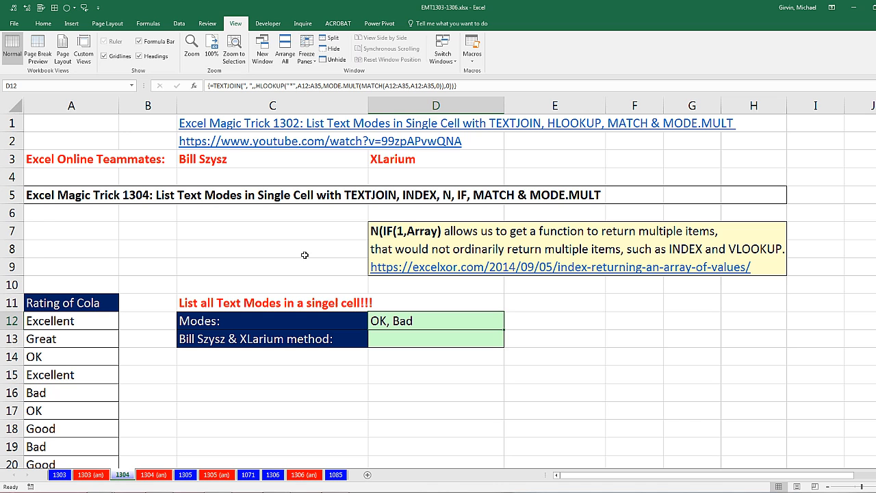
{"action": "mouse_move", "coordinate": [148, 235]}
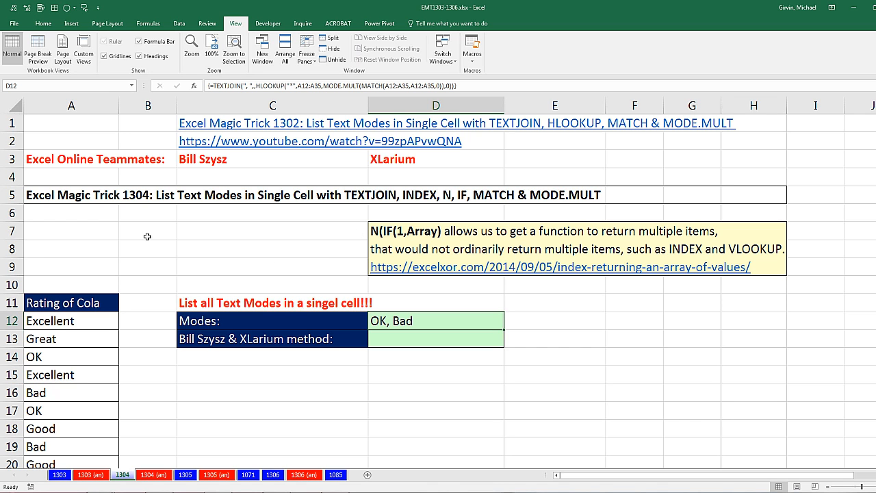
{"action": "mouse_move", "coordinate": [44, 178]}
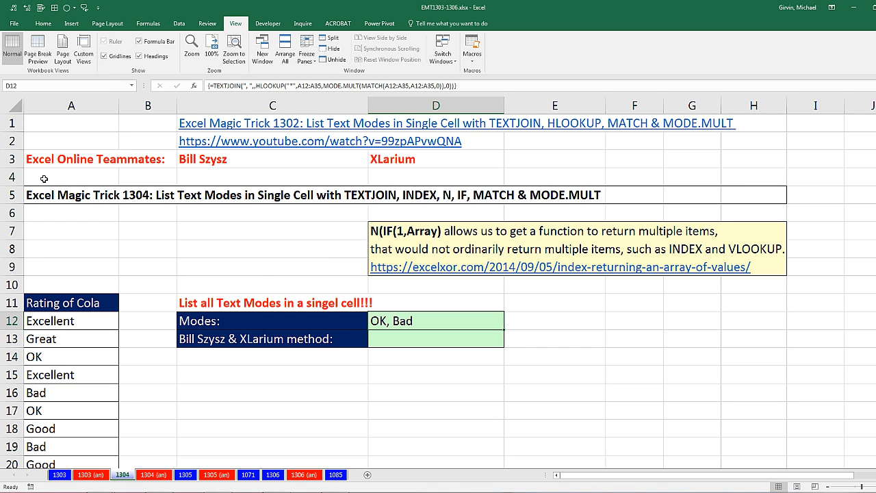
{"action": "mouse_move", "coordinate": [203, 185]}
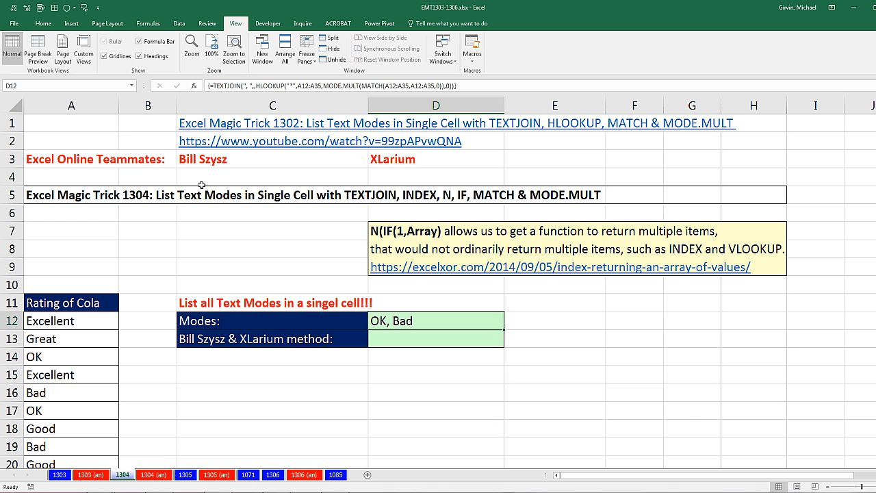
{"action": "mouse_move", "coordinate": [288, 149]}
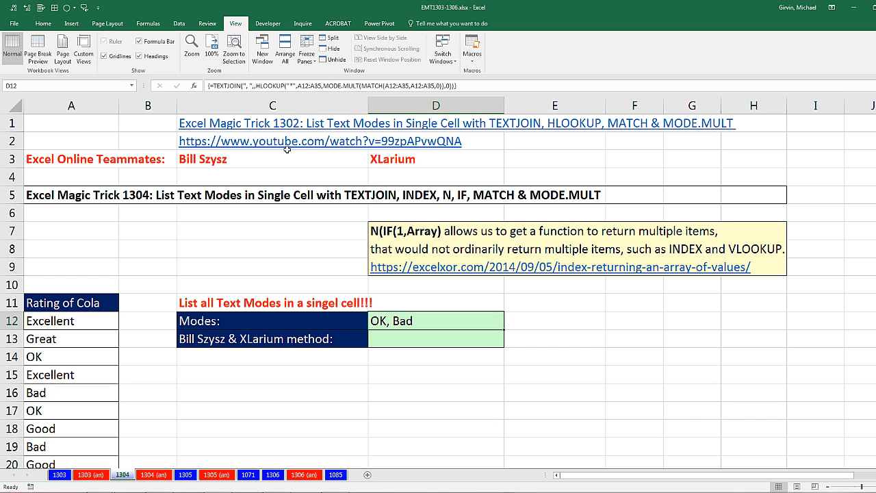
{"action": "mouse_move", "coordinate": [273, 145]}
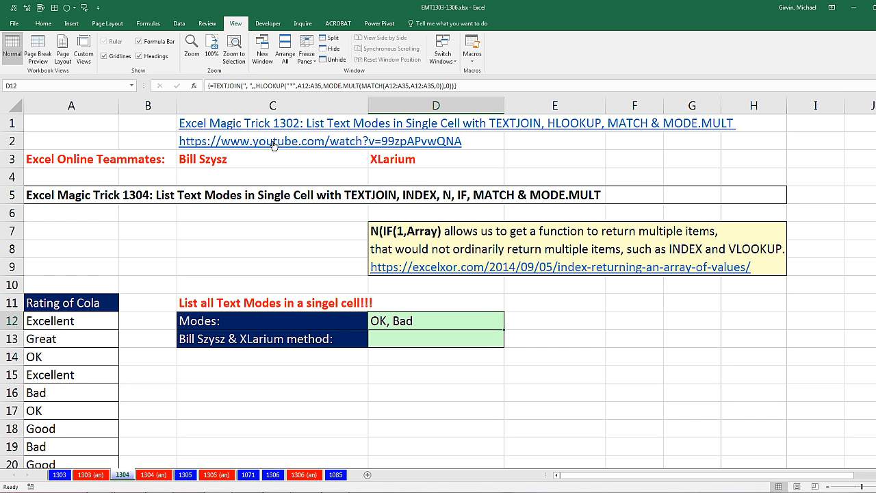
{"action": "mouse_move", "coordinate": [312, 169]}
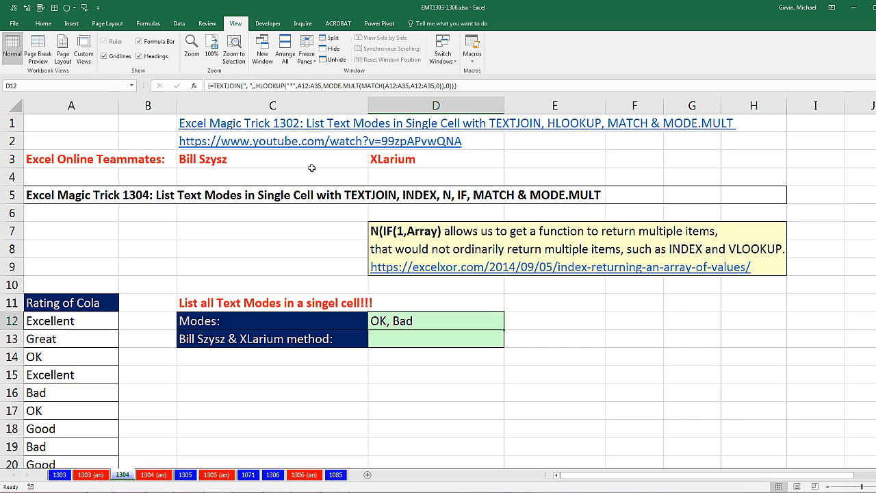
{"action": "mouse_move", "coordinate": [354, 267]}
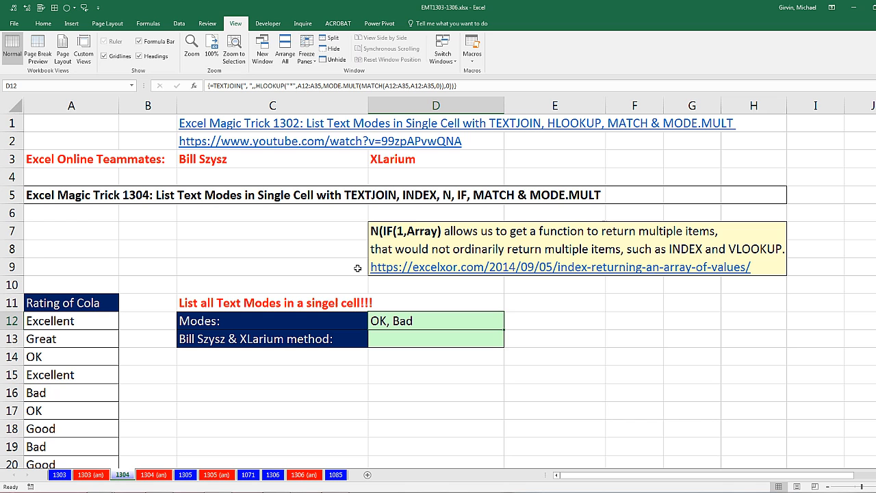
{"action": "mouse_move", "coordinate": [313, 229]}
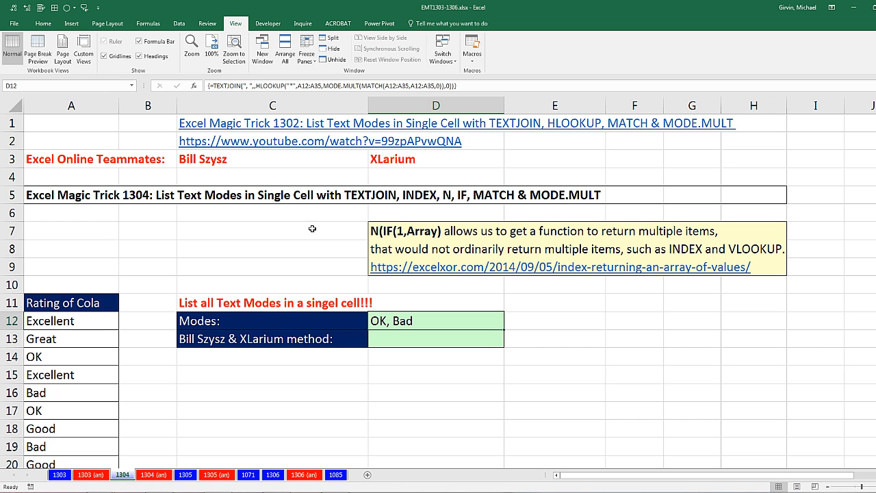
{"action": "mouse_move", "coordinate": [378, 216]}
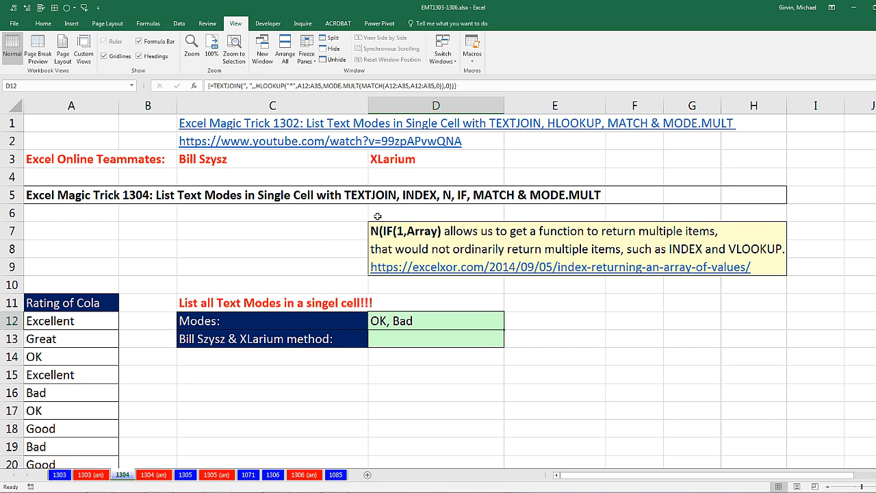
{"action": "mouse_move", "coordinate": [402, 214]}
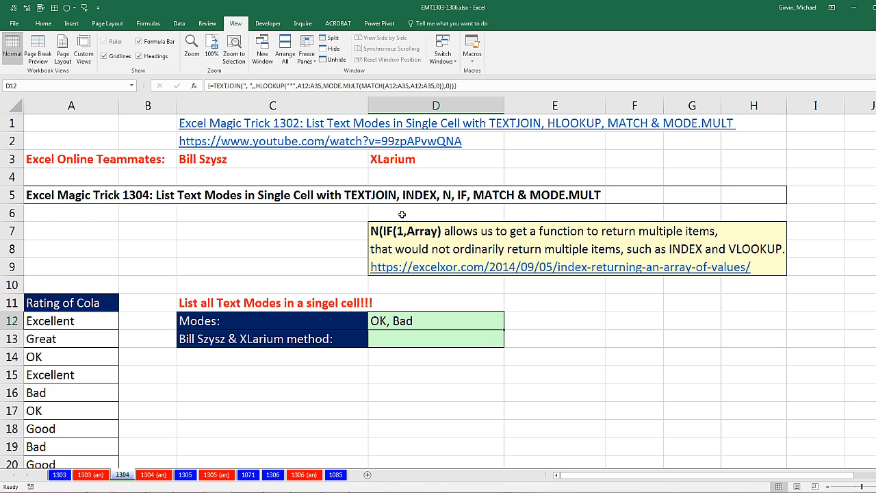
{"action": "mouse_move", "coordinate": [545, 211]}
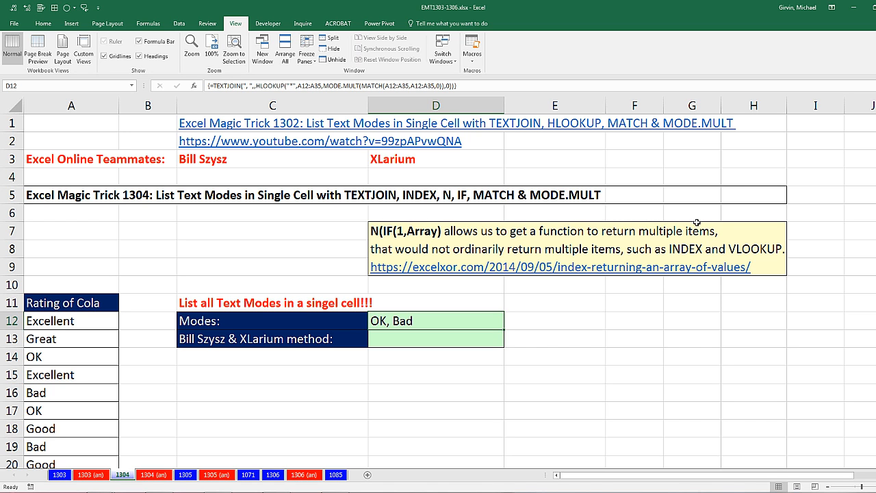
{"action": "mouse_move", "coordinate": [560, 263]}
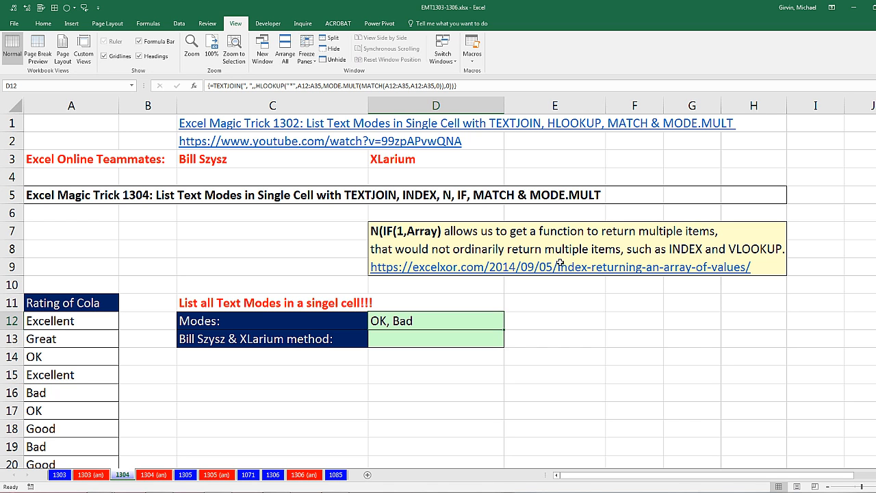
{"action": "mouse_move", "coordinate": [692, 274]}
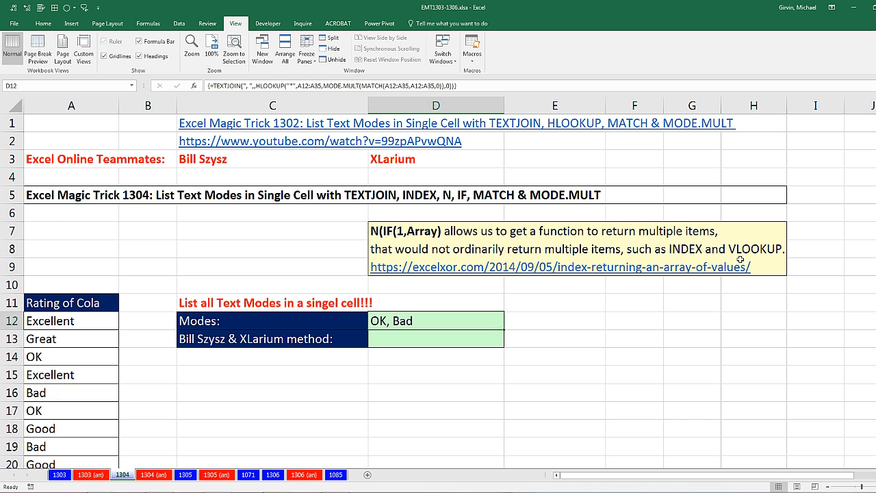
{"action": "mouse_move", "coordinate": [758, 257]}
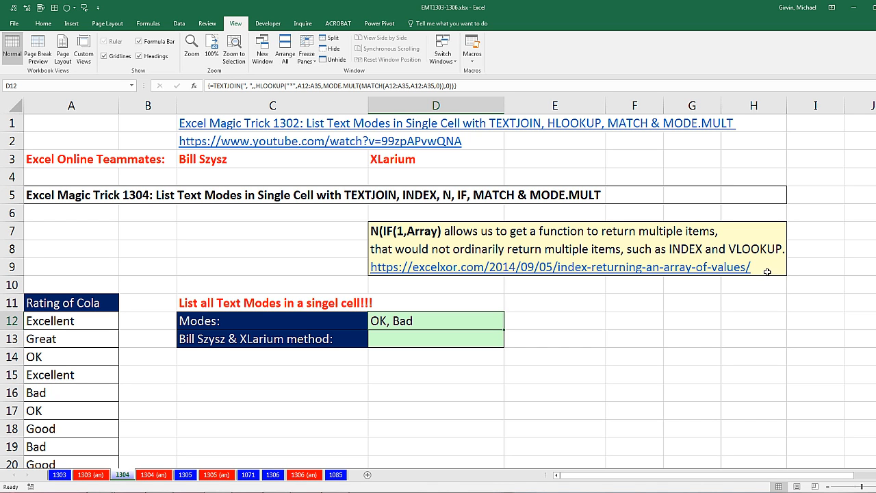
{"action": "mouse_move", "coordinate": [695, 222]}
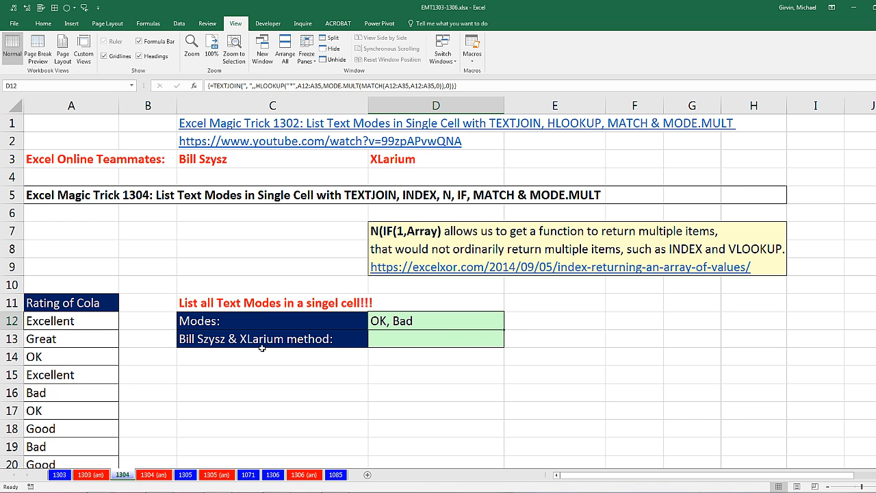
{"action": "mouse_move", "coordinate": [107, 356]}
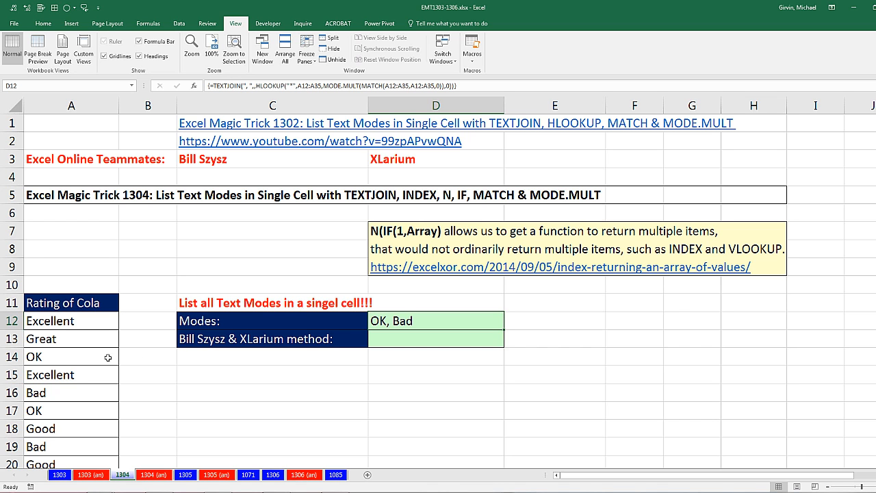
{"action": "mouse_move", "coordinate": [85, 359]}
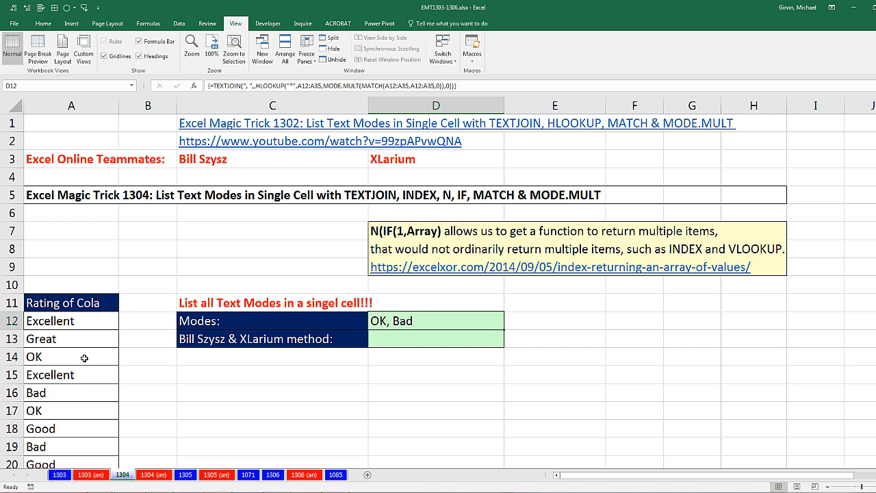
{"action": "mouse_move", "coordinate": [104, 386]}
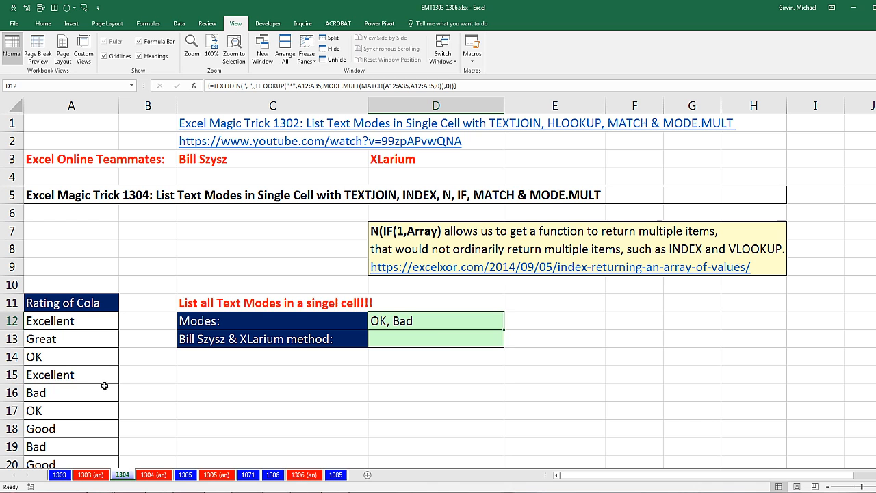
- Wrap D13's MODE.MULT(MATCH(...)) in INDEX over A12:A35 so it returns OK
{"action": "left_click", "coordinate": [436, 338]}
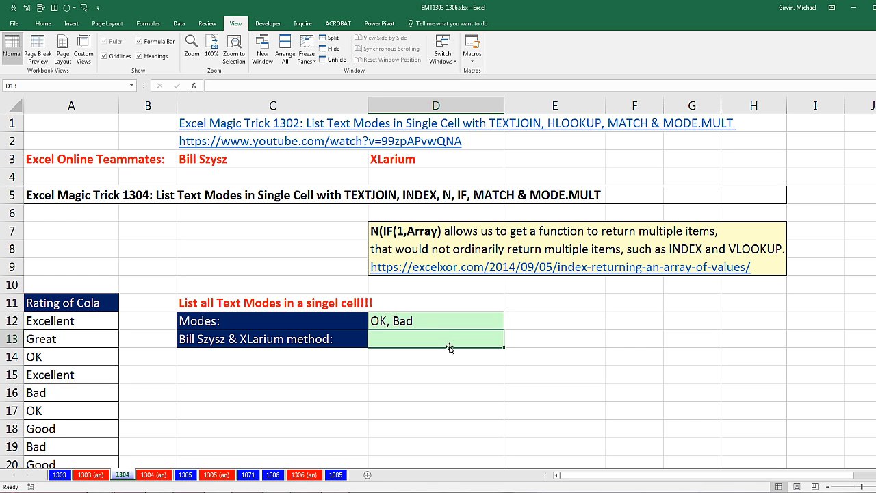
{"action": "key", "text": "ctrl+v"}
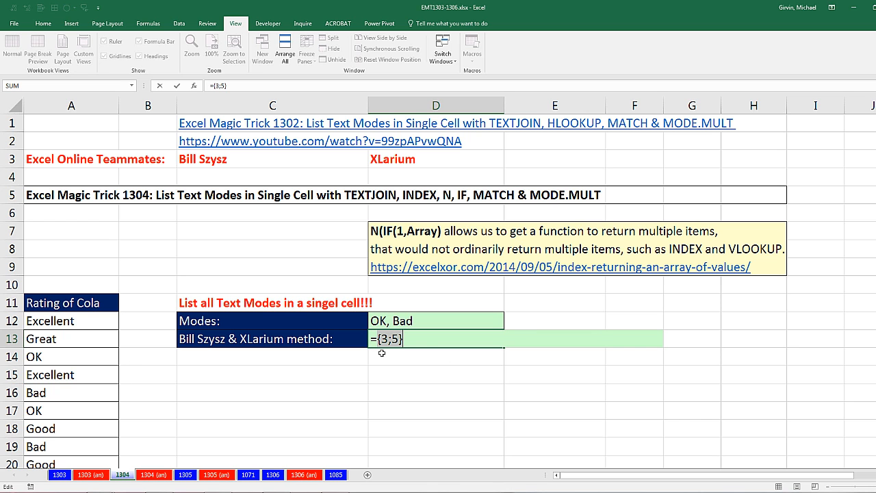
{"action": "key", "text": "ctrl+z"}
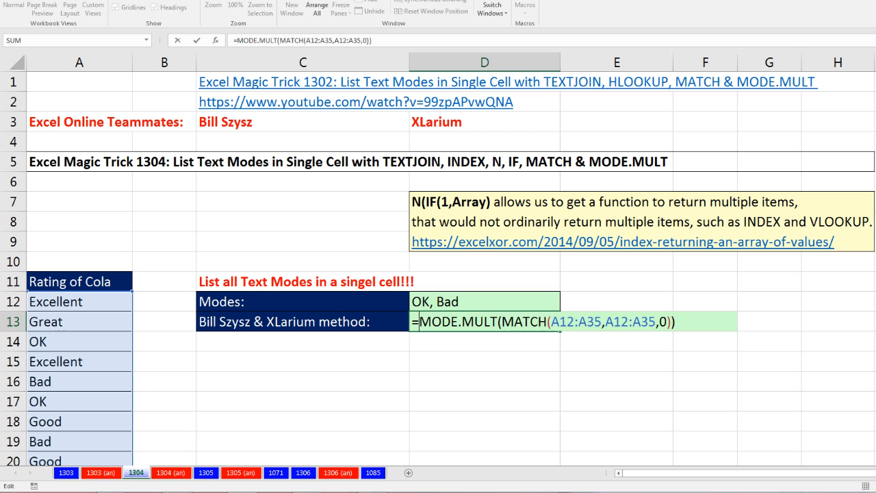
{"action": "type", "text": "INDEX("}
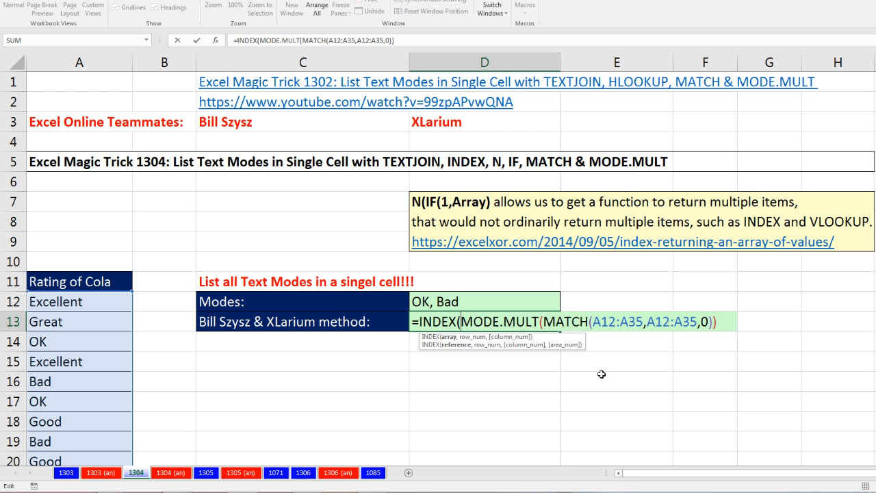
{"action": "mouse_move", "coordinate": [85, 301]}
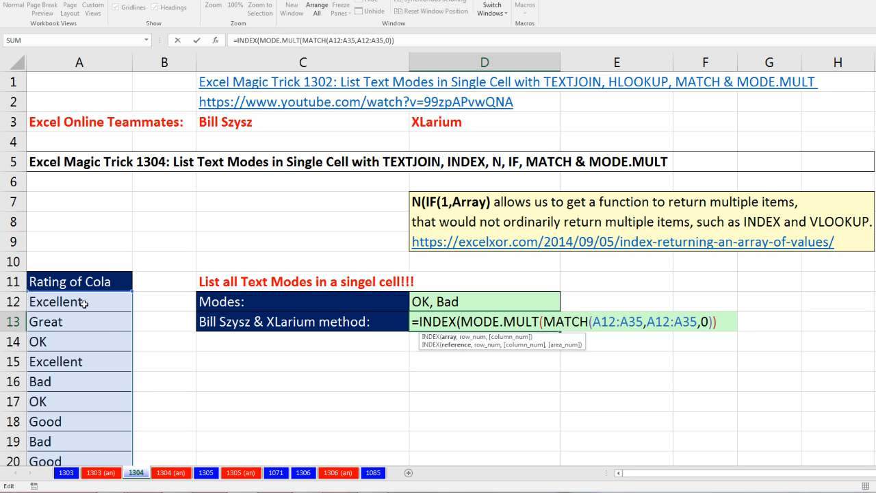
{"action": "key", "text": "ctrl+shift+down"}
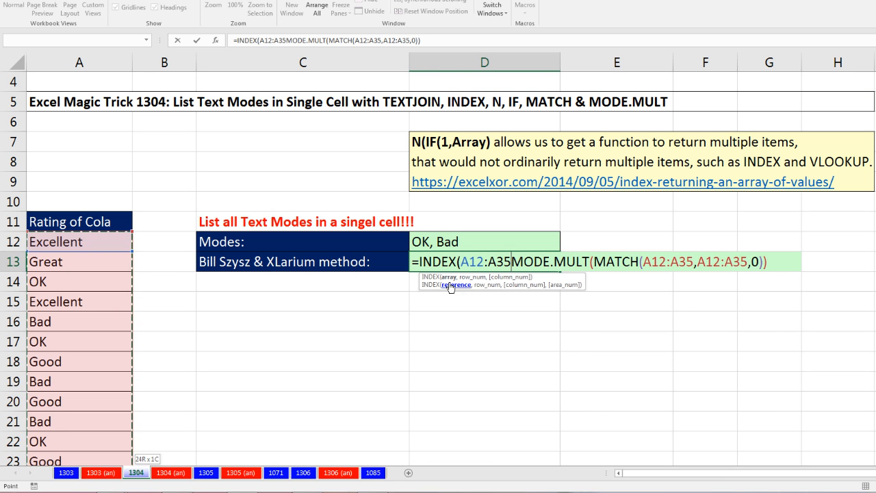
{"action": "type", "text": ","}
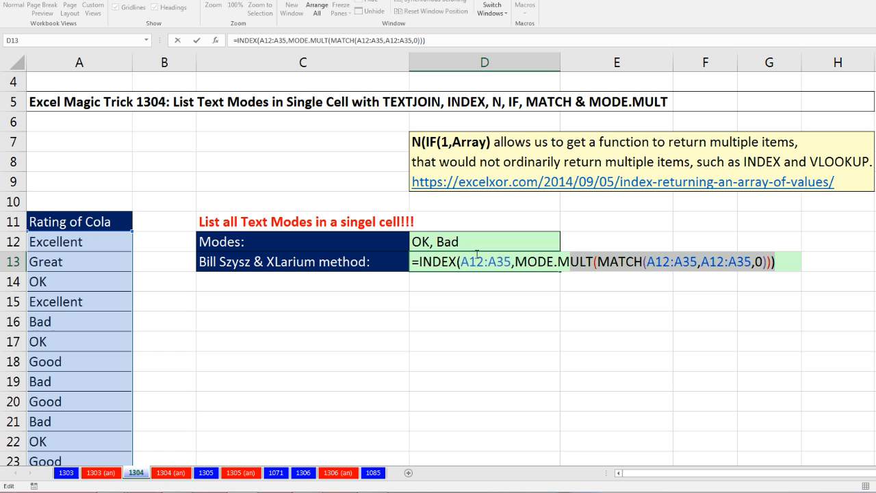
{"action": "key", "text": "f9"}
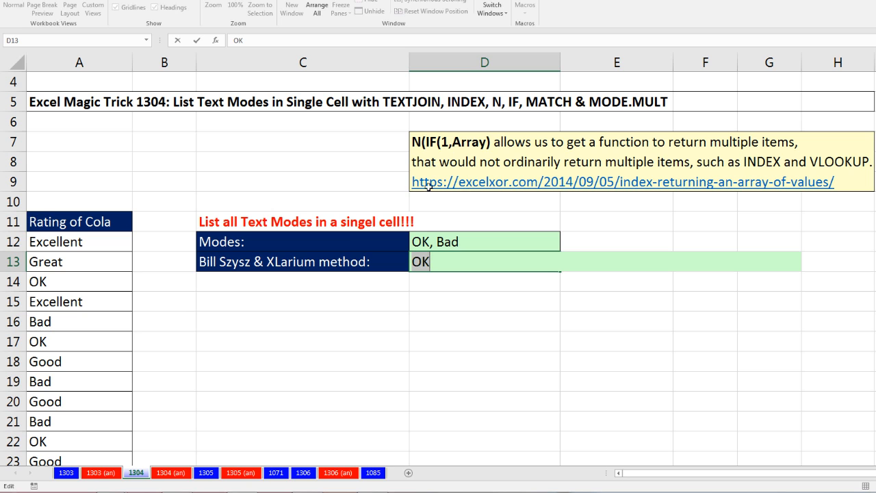
{"action": "mouse_move", "coordinate": [430, 276]}
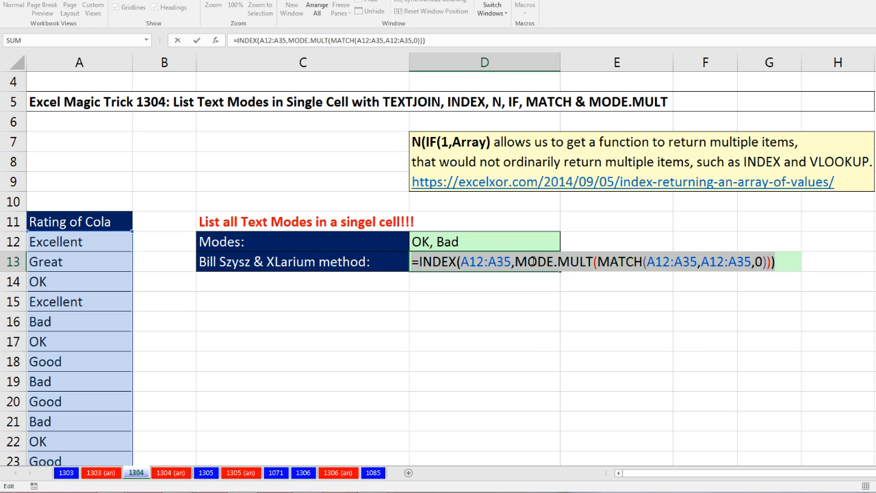
{"action": "mouse_move", "coordinate": [421, 123]}
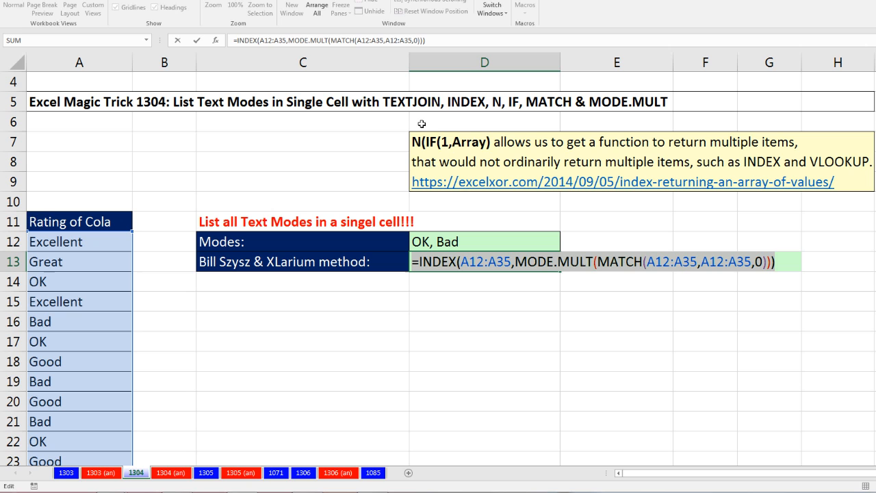
{"action": "mouse_move", "coordinate": [418, 133]}
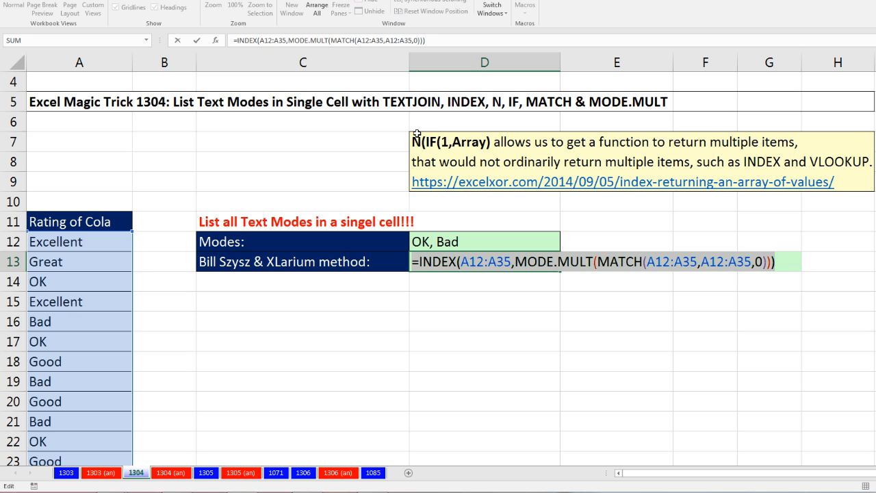
{"action": "mouse_move", "coordinate": [418, 117]}
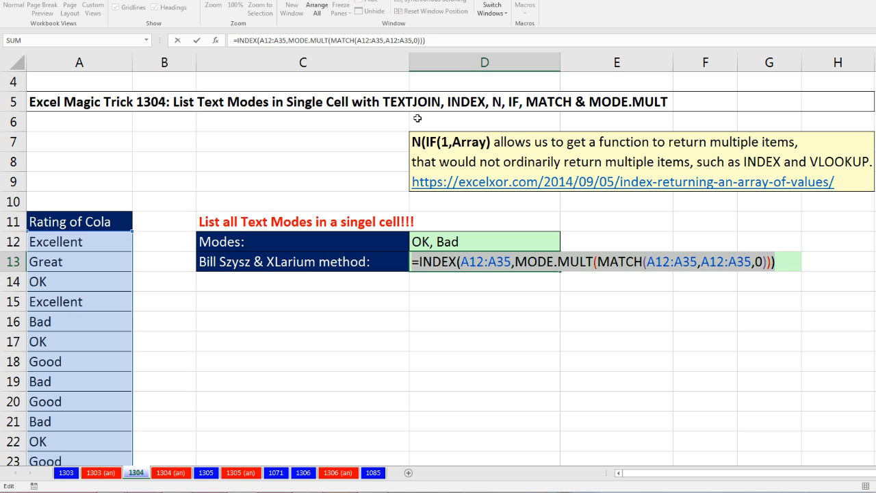
{"action": "mouse_move", "coordinate": [415, 127]}
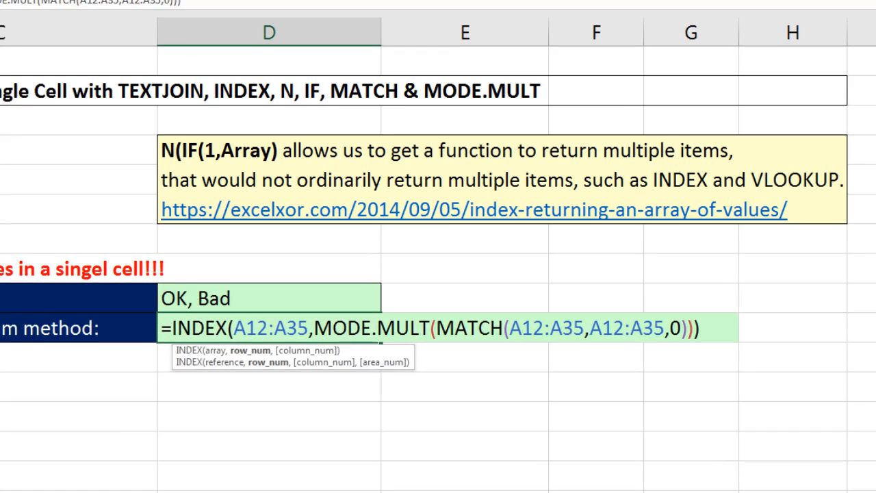
- Replace {3;5} with N(MODE.MULT(MATCH(A12:A35,A12:A35,0))) and preview that D13 still gives only OK
{"action": "type", "text": "n"}
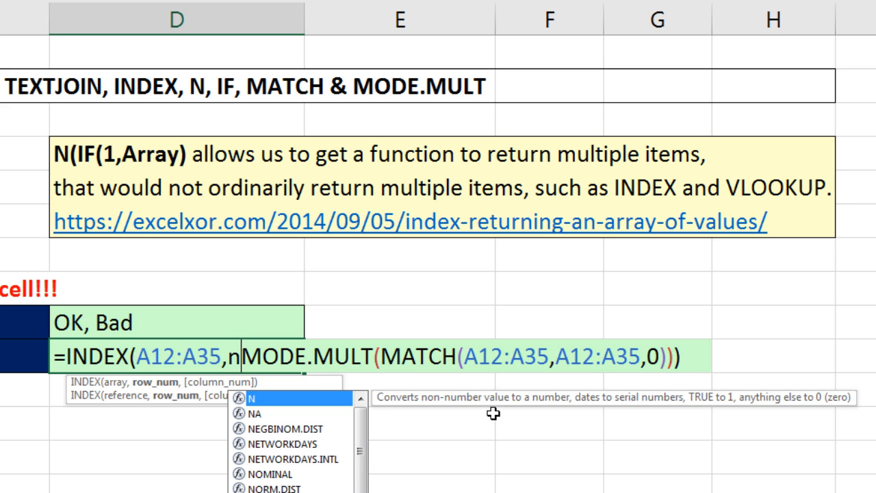
{"action": "mouse_move", "coordinate": [479, 414]}
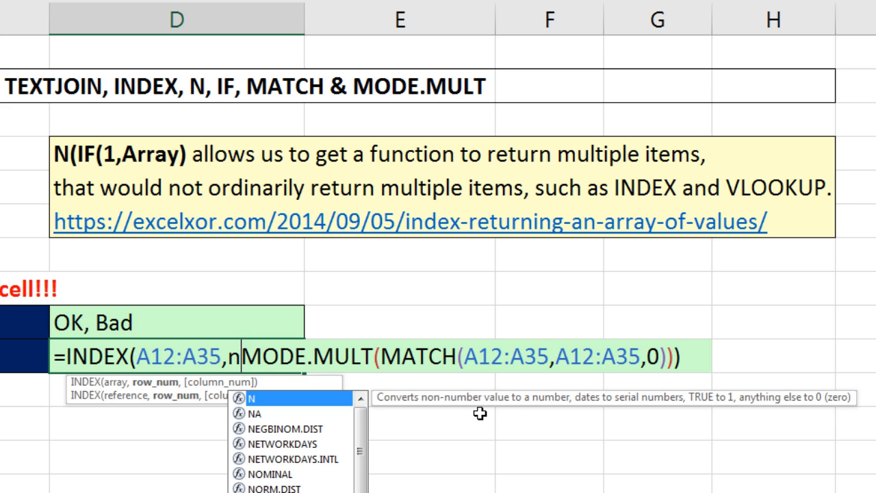
{"action": "mouse_move", "coordinate": [548, 410]}
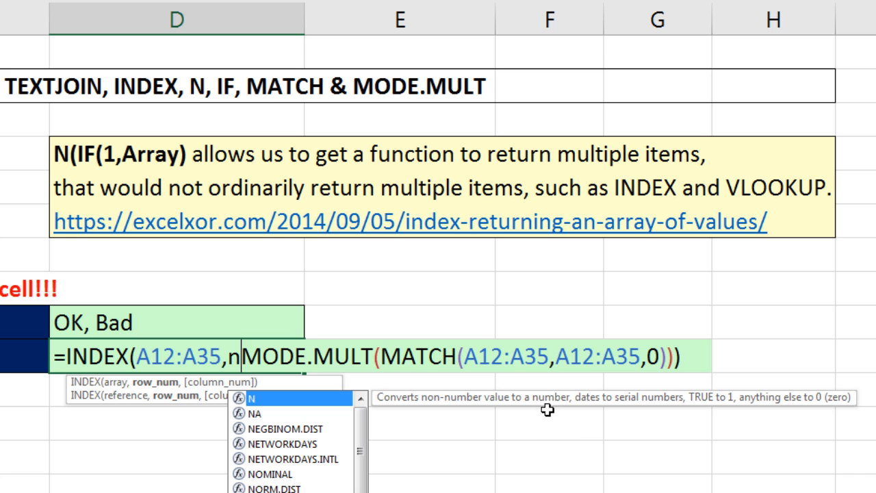
{"action": "mouse_move", "coordinate": [656, 408]}
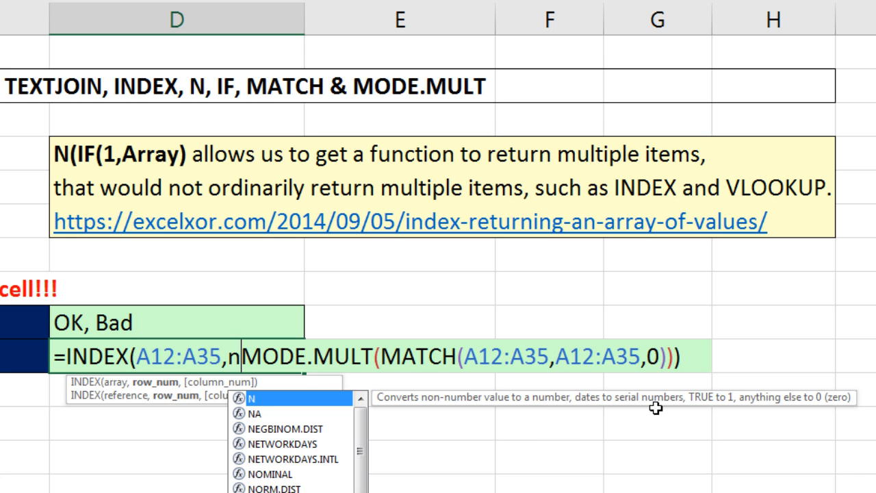
{"action": "mouse_move", "coordinate": [850, 408]}
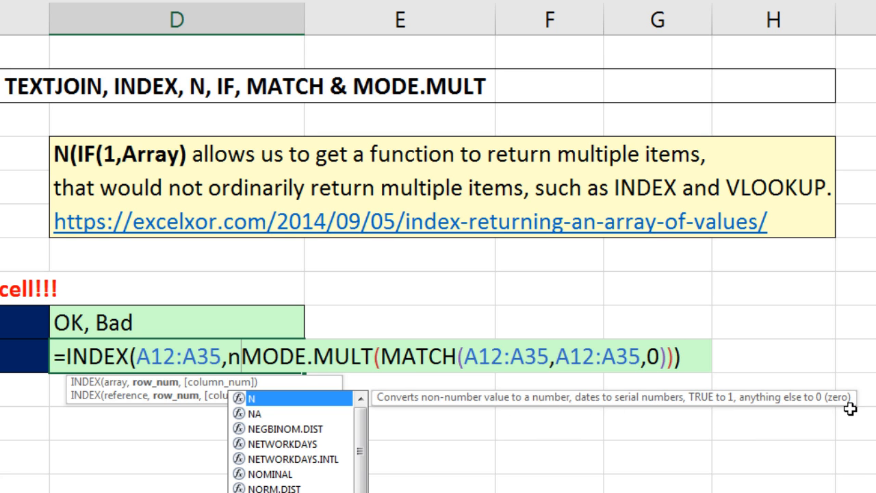
{"action": "mouse_move", "coordinate": [350, 430]}
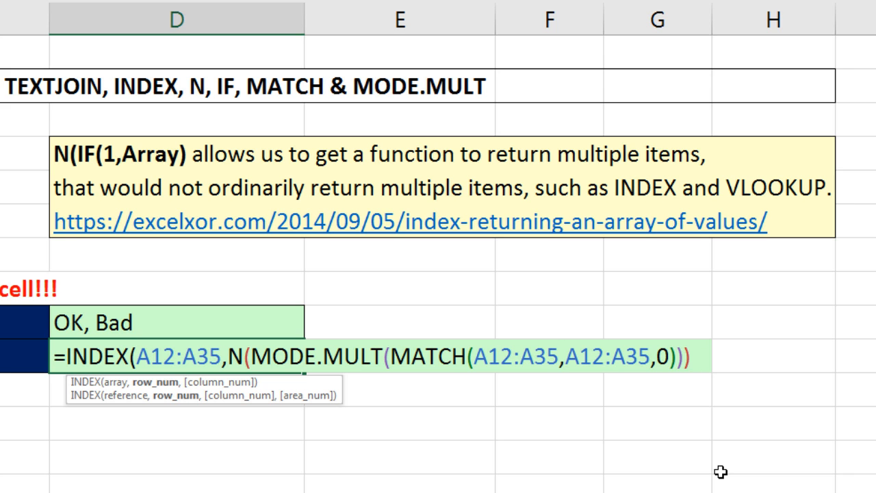
{"action": "type", "text": ")"}
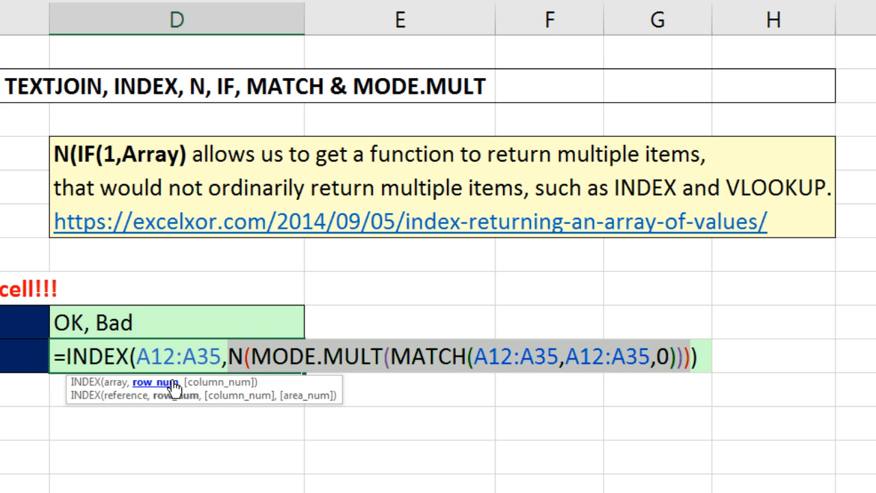
{"action": "type", "text": "{3;5})"}
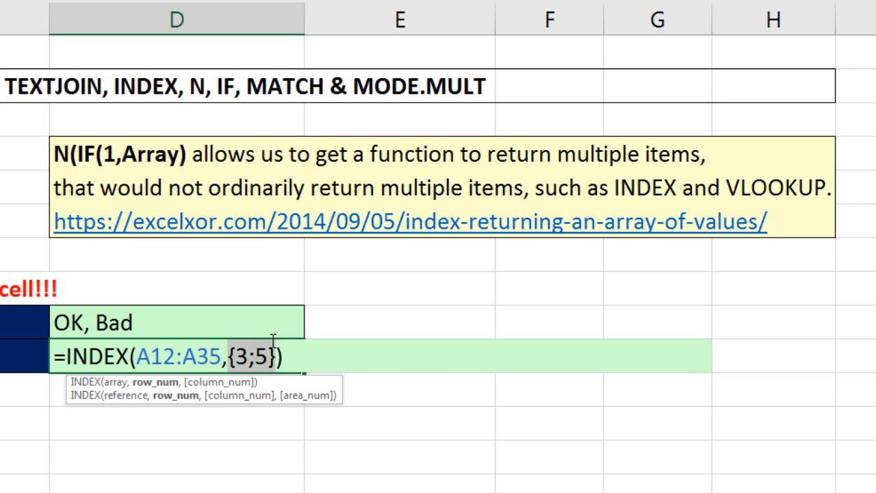
{"action": "mouse_move", "coordinate": [288, 375]}
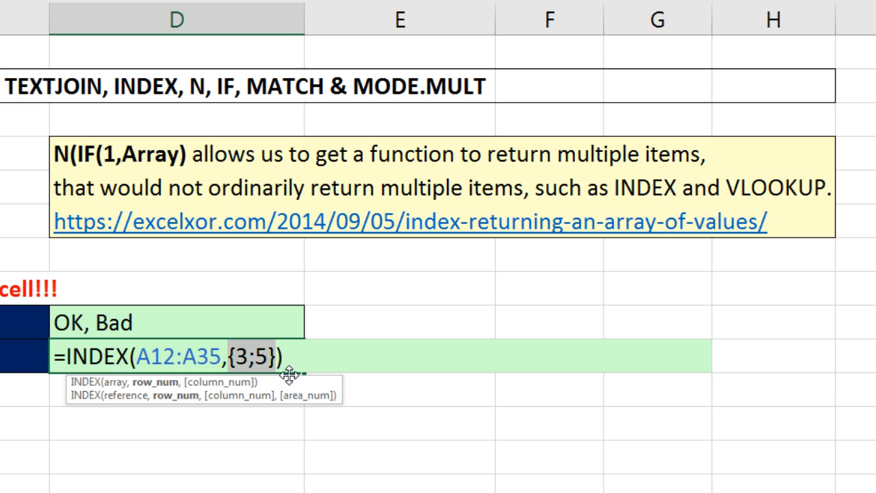
{"action": "type", "text": "N(MODE.MULT(MATCH(A12:A35,A12:A35,0))))"}
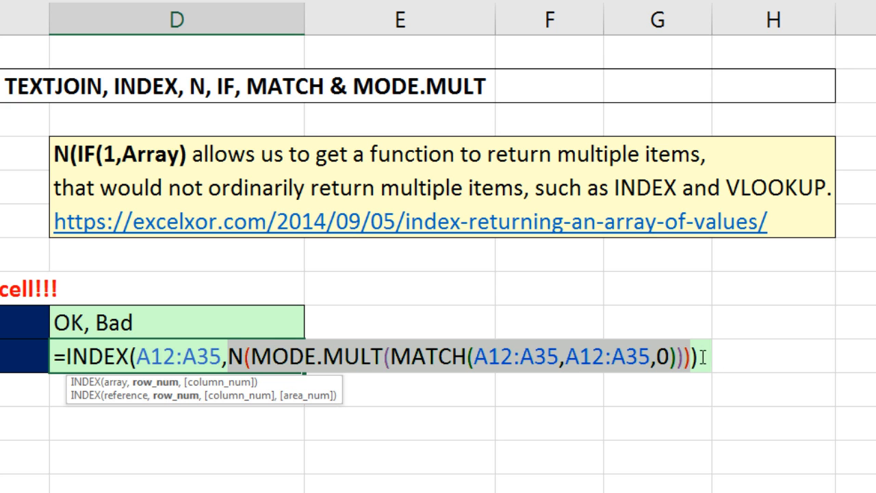
{"action": "key", "text": "f9"}
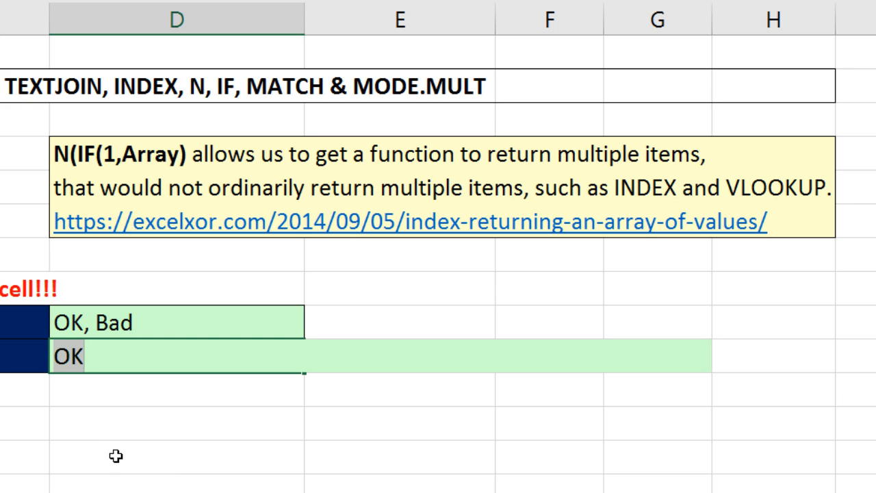
{"action": "key", "text": "ctrl+z"}
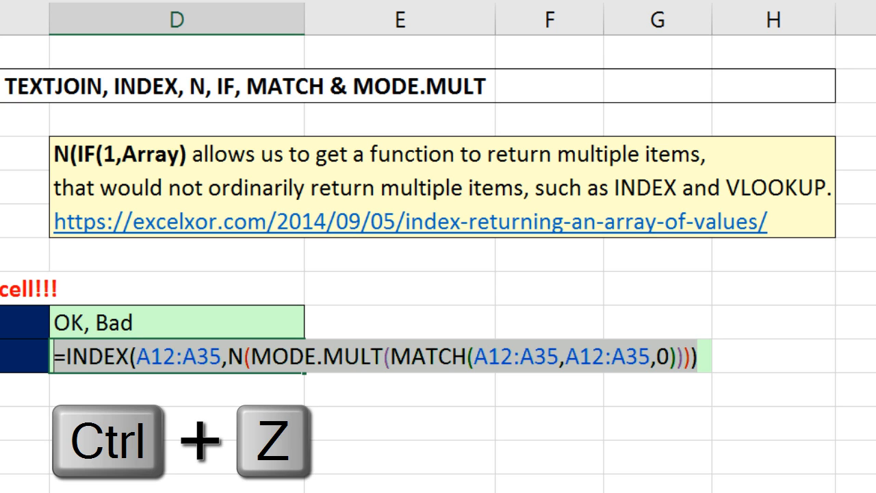
{"action": "key", "text": "ctrl+z"}
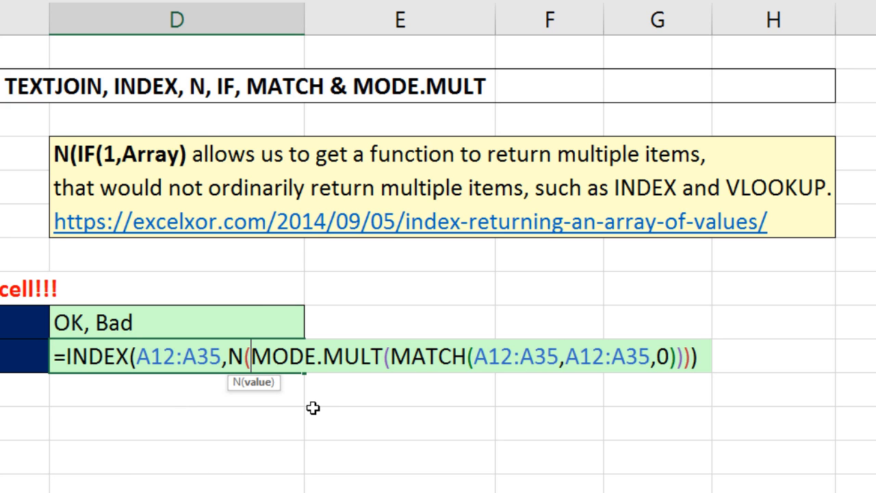
- Add IF(1,…) around MODE.MULT inside N and verify the part evaluates to {3;5}
{"action": "type", "text": "IF("}
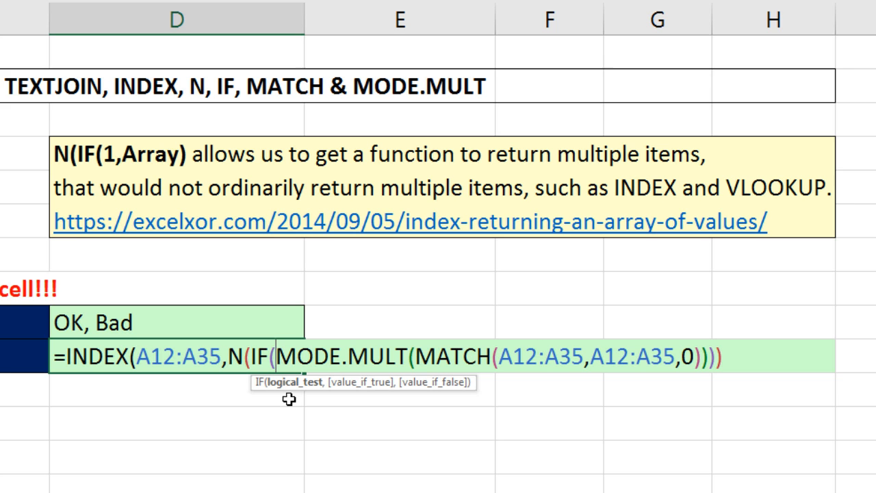
{"action": "type", "text": "1,"}
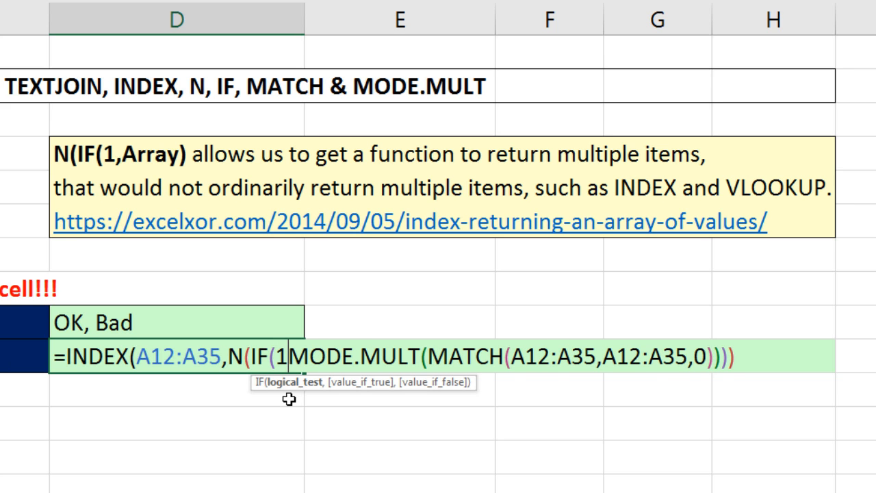
{"action": "type", "text": ","}
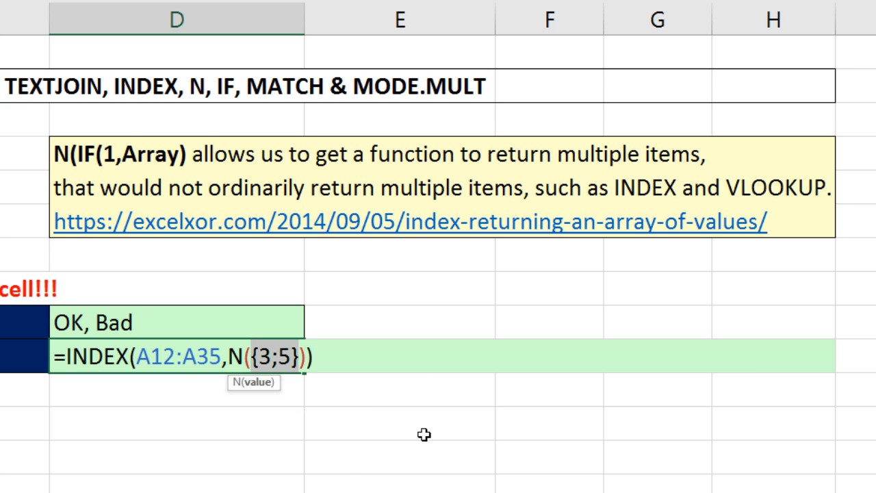
{"action": "key", "text": "ctrl+z"}
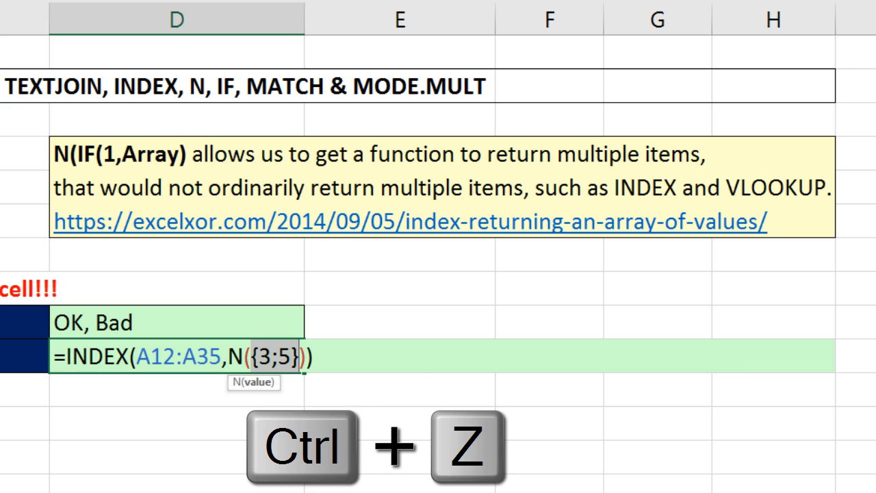
{"action": "key", "text": "ctrl+z"}
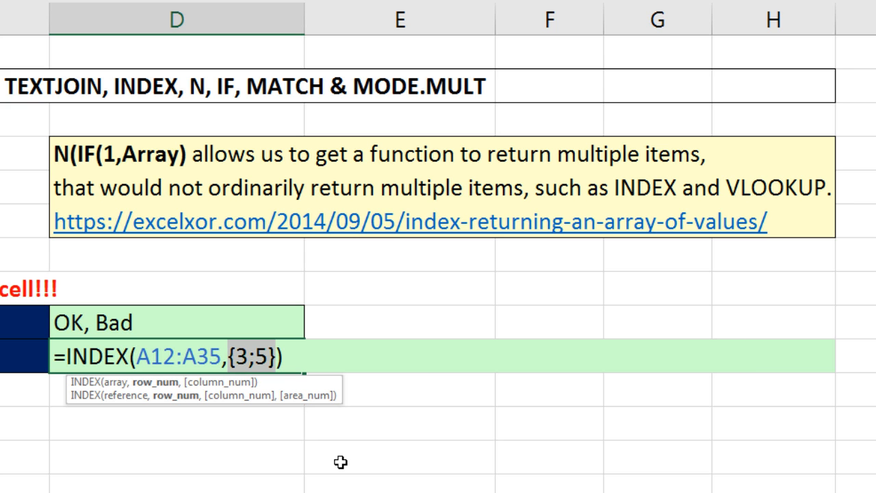
{"action": "key", "text": "ctrl+z"}
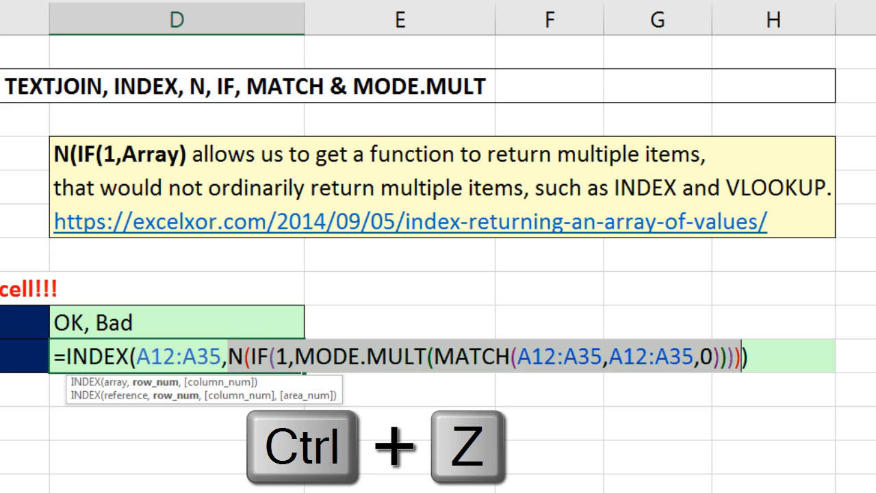
{"action": "key", "text": "ctrl+z"}
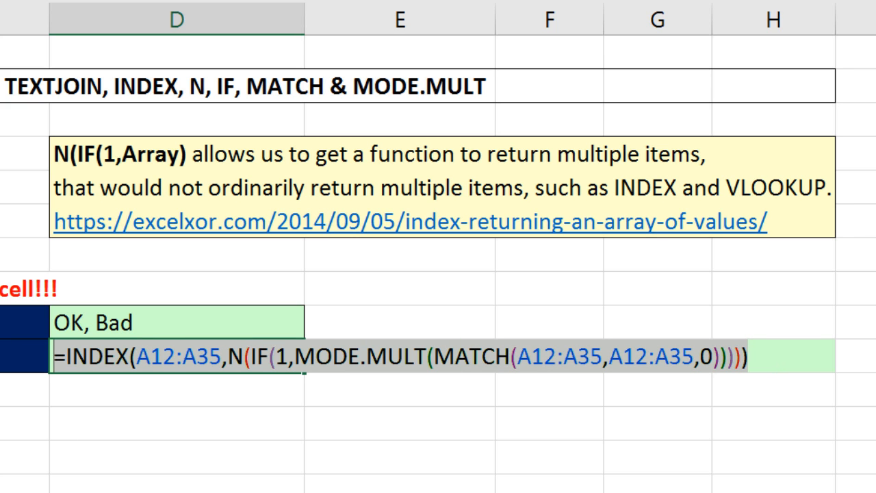
{"action": "key", "text": "F9"}
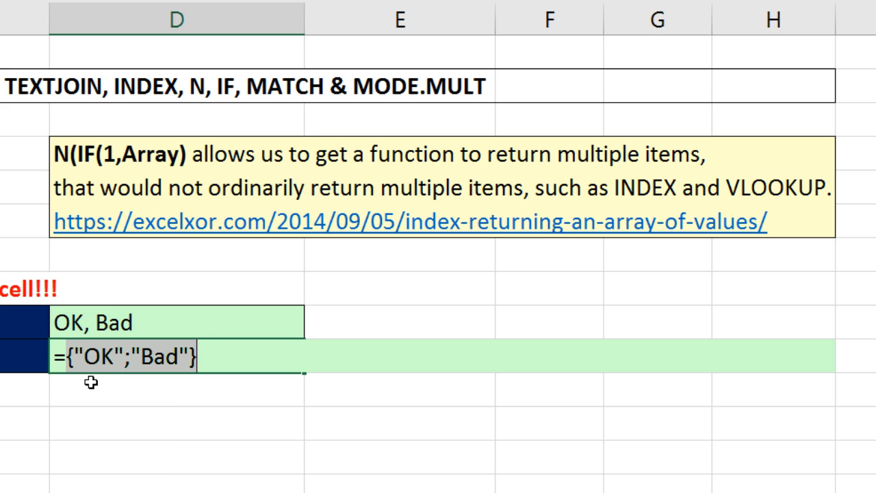
{"action": "mouse_move", "coordinate": [161, 393]}
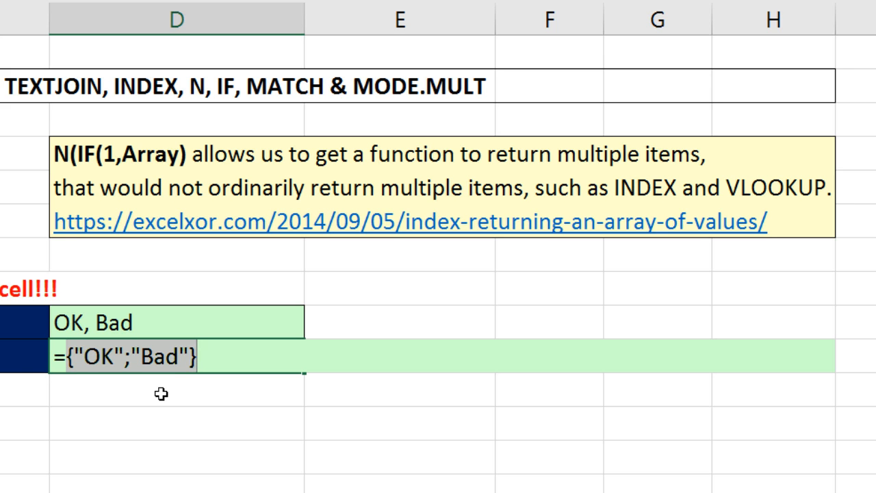
{"action": "mouse_move", "coordinate": [101, 230]}
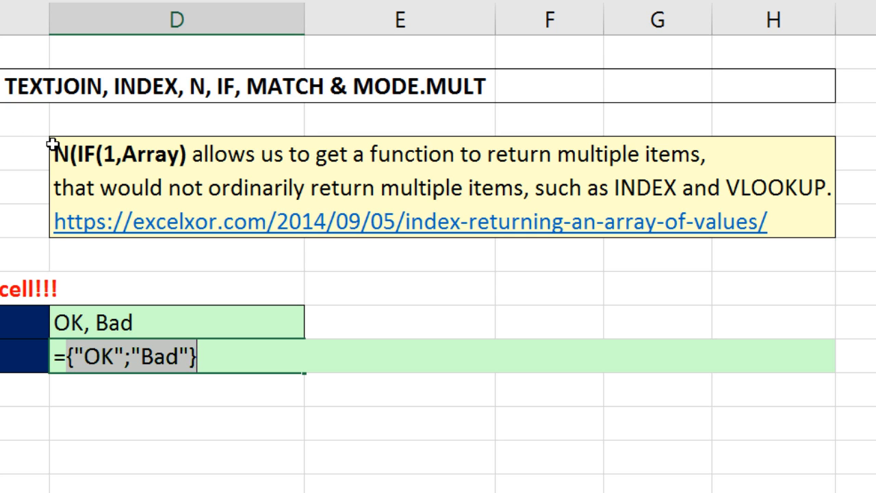
{"action": "mouse_move", "coordinate": [89, 222]}
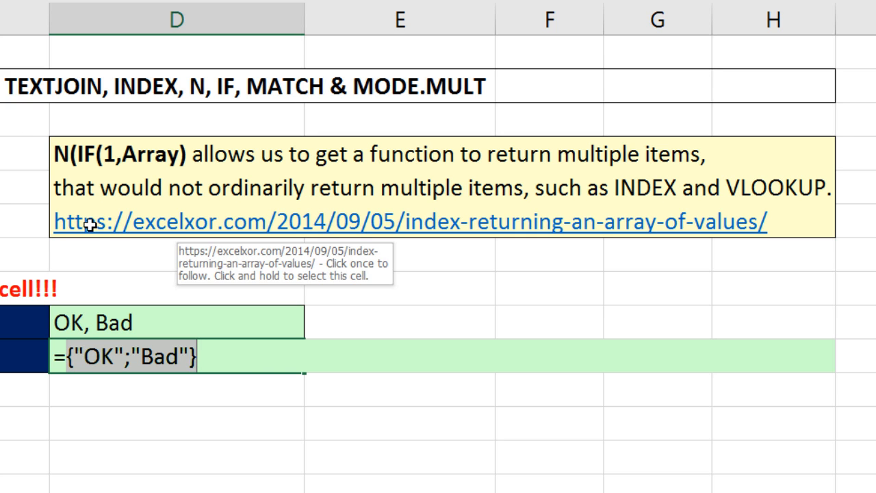
{"action": "mouse_move", "coordinate": [47, 170]}
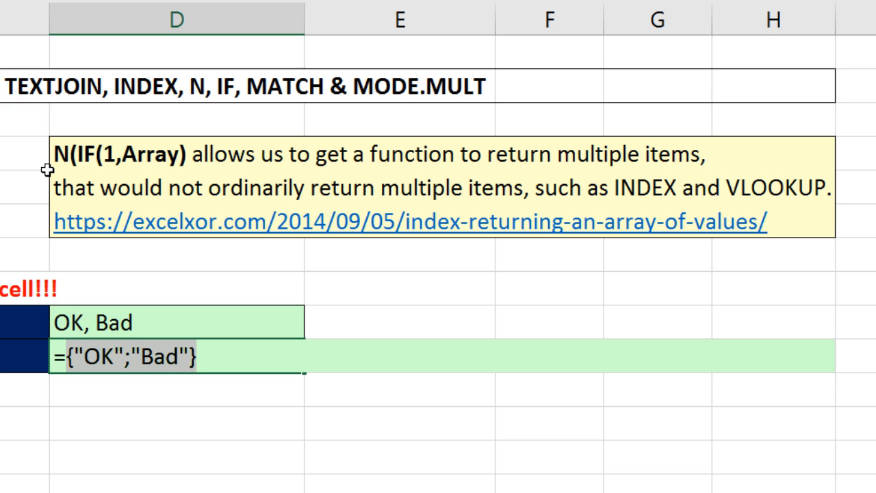
{"action": "type", "text": "=INDEX(A12:A35,N(IF(1,MODE.MULT(MATCH(A12:A35,A12:A35,0)))))"}
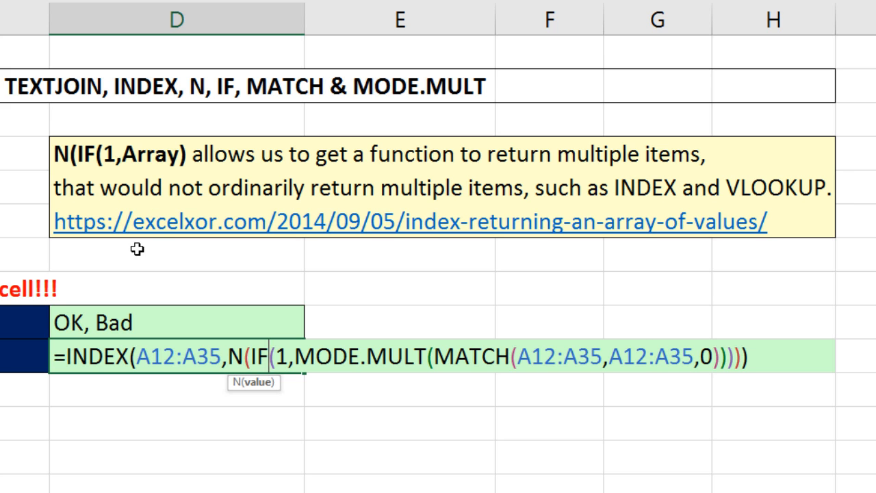
{"action": "mouse_move", "coordinate": [482, 248]}
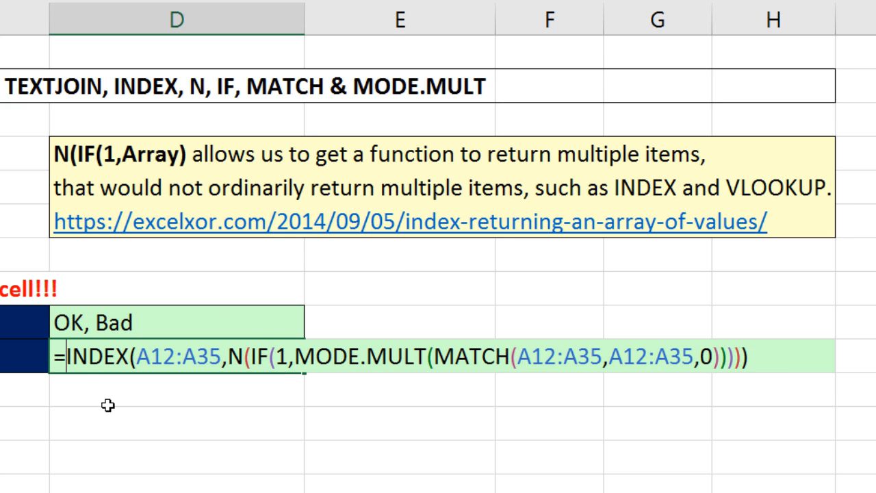
- Begin TEXTJOIN(", ", in front of D13's INDEX formula
{"action": "type", "text": "text"}
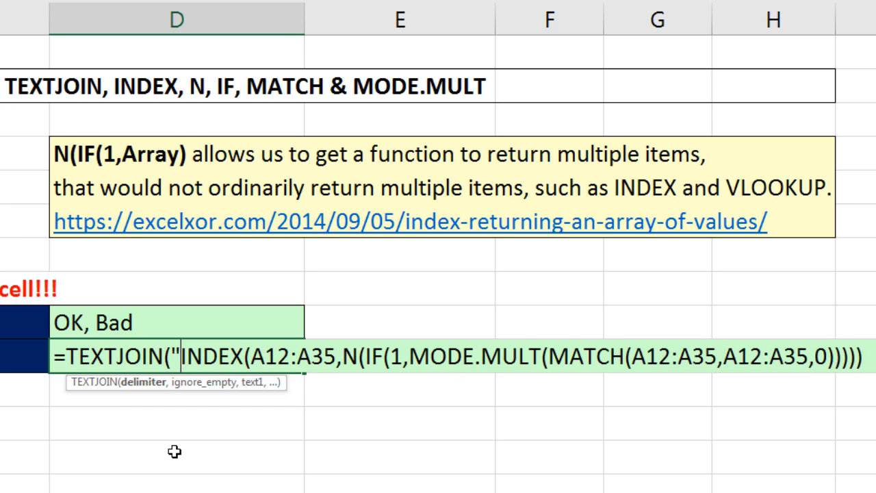
{"action": "type", "text": ", \","}
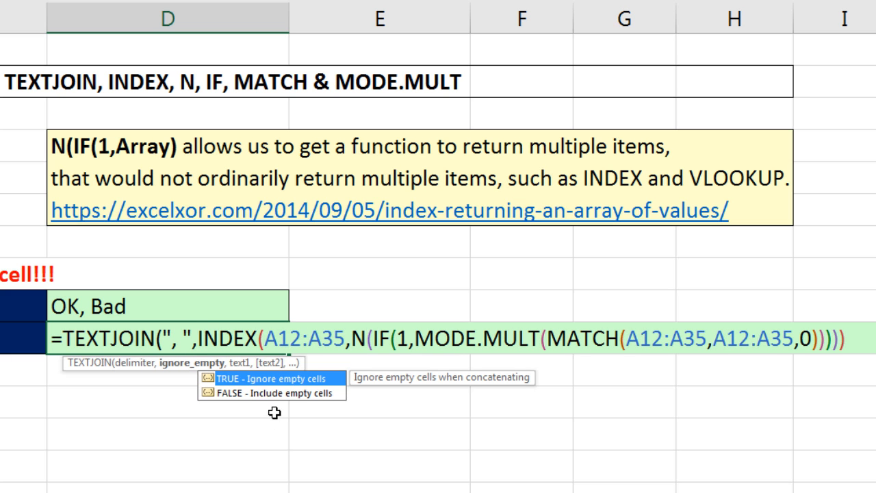
{"action": "mouse_move", "coordinate": [274, 413]}
{"action": "type", "text": ","}
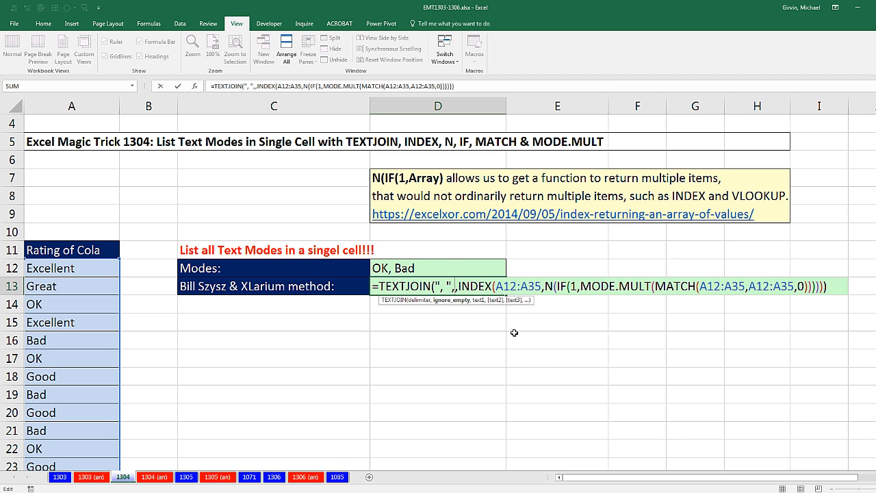
{"action": "scroll", "scroll_direction": "up", "scroll_amount": 3}
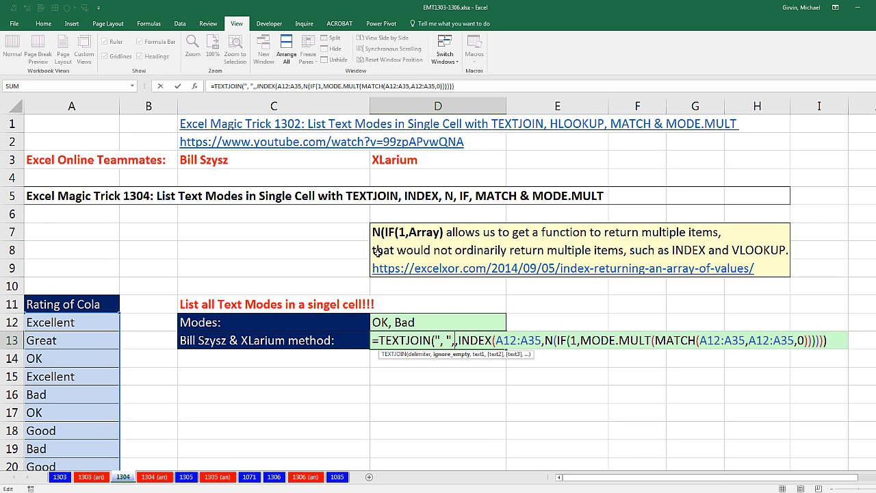
{"action": "mouse_move", "coordinate": [505, 377]}
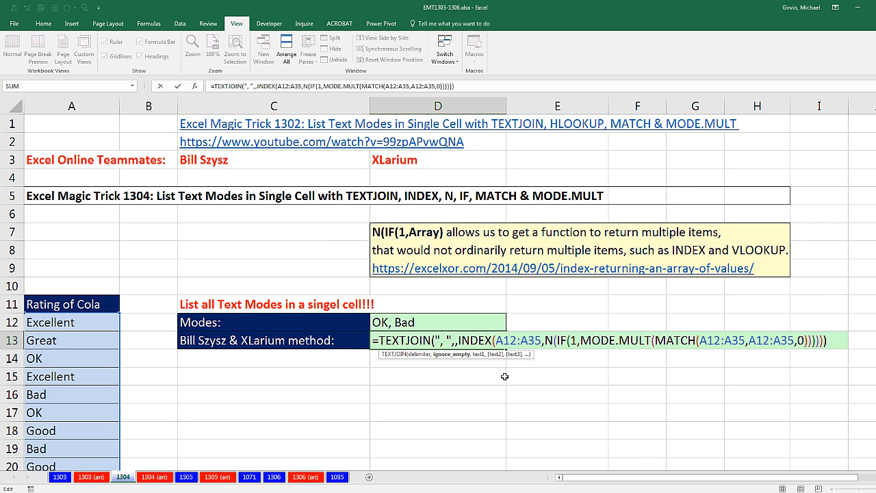
{"action": "mouse_move", "coordinate": [515, 399]}
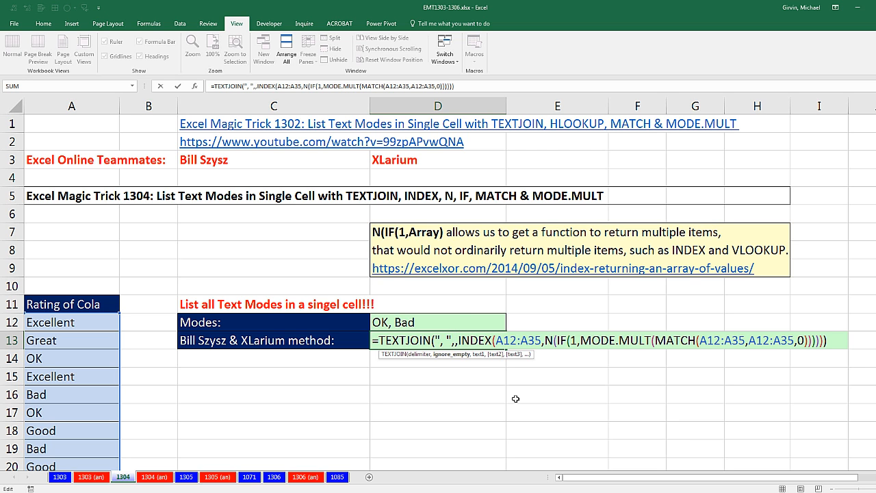
{"action": "mouse_move", "coordinate": [356, 205]}
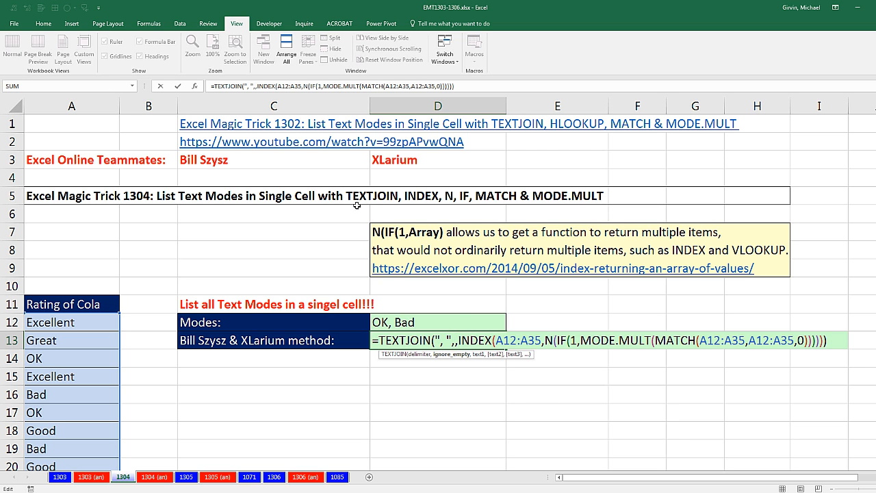
{"action": "mouse_move", "coordinate": [398, 208]}
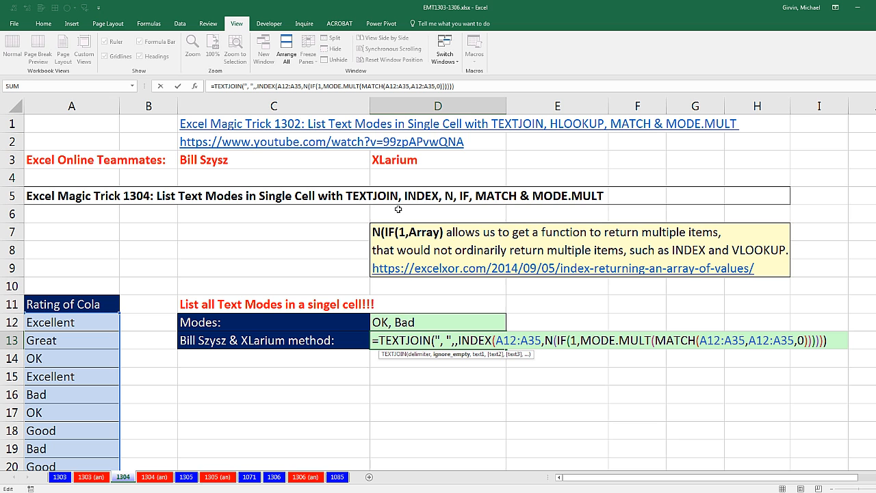
{"action": "mouse_move", "coordinate": [426, 430]}
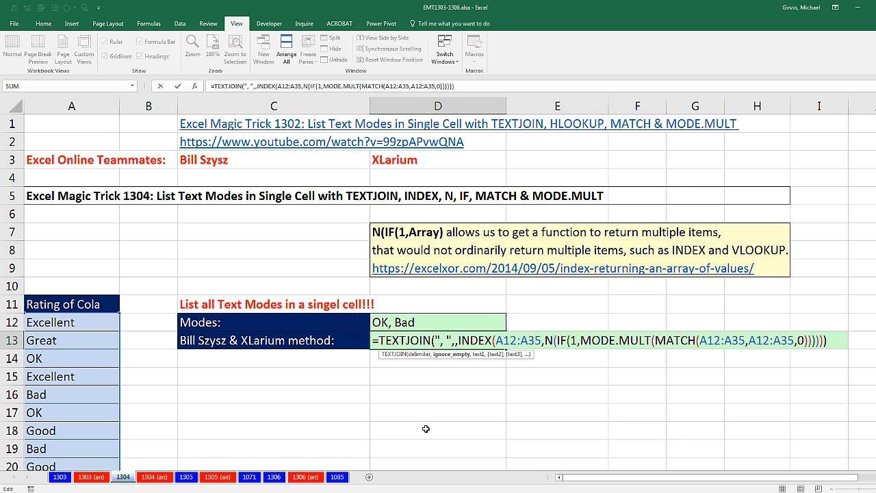